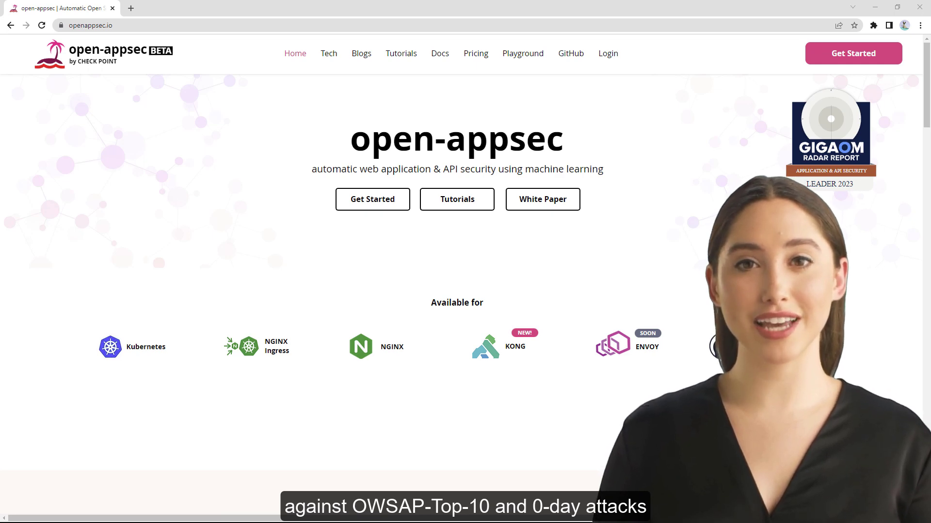
Scroll the Kong lab introduction to reveal the five lab steps
scroll("down", 3)
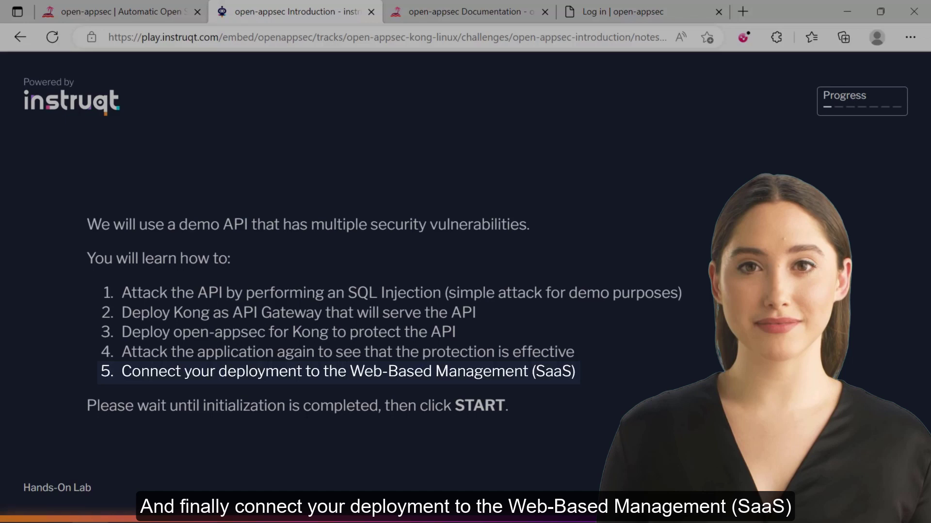
Launch the lab so the Let's Attack! challenge loads beside a root shell
left_click(59, 12)
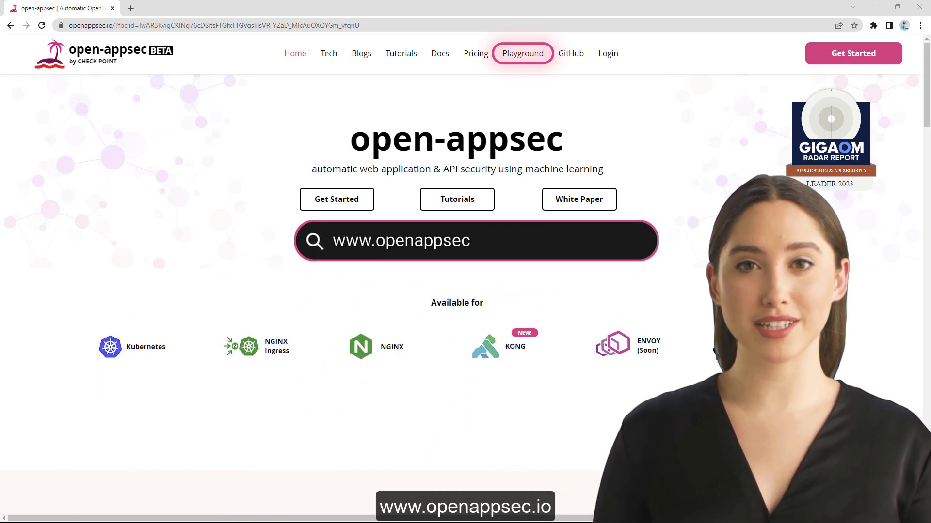
type(".io")
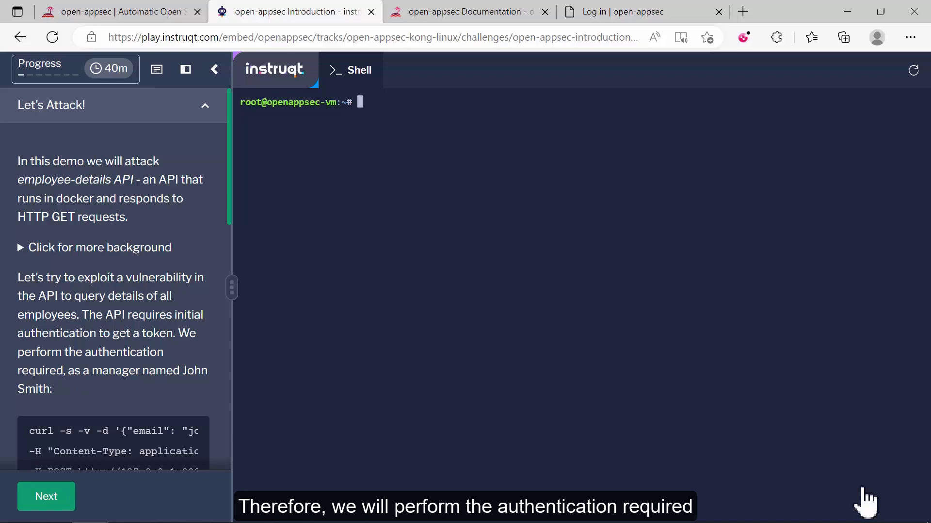
Run the login curl for a token and the getemployees curl against the demo API
scroll("down", 3)
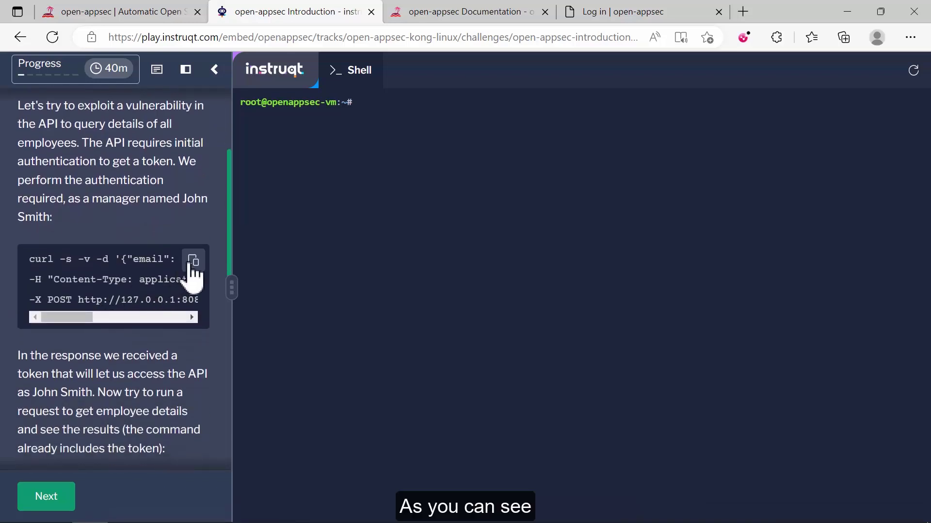
left_click(192, 260)
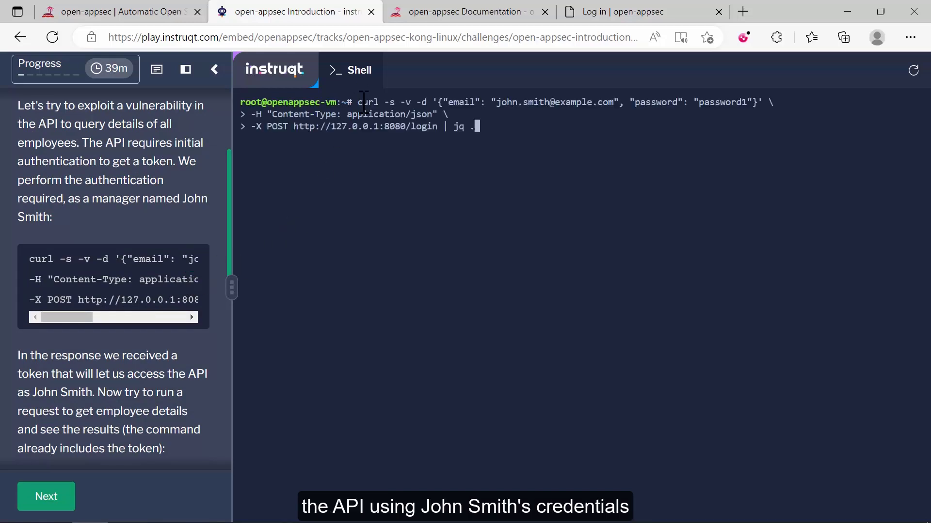
key("Return")
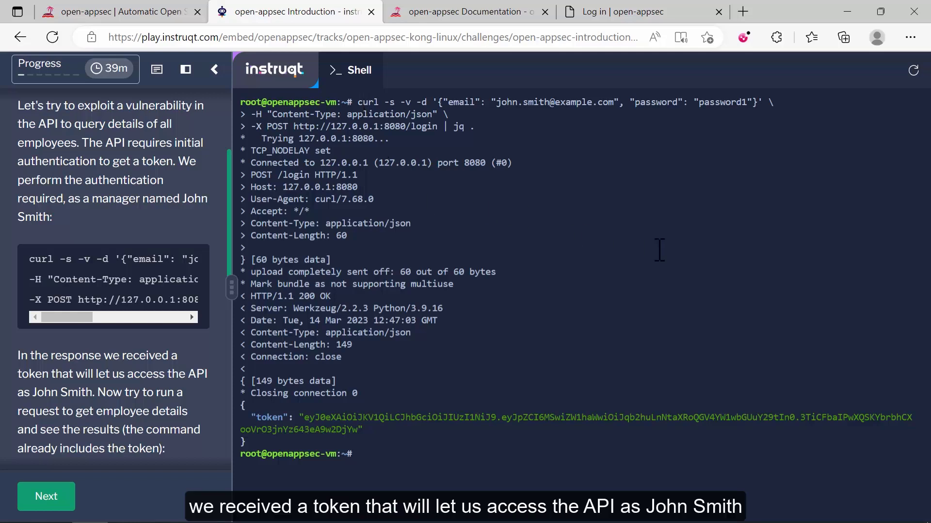
scroll("down", 3)
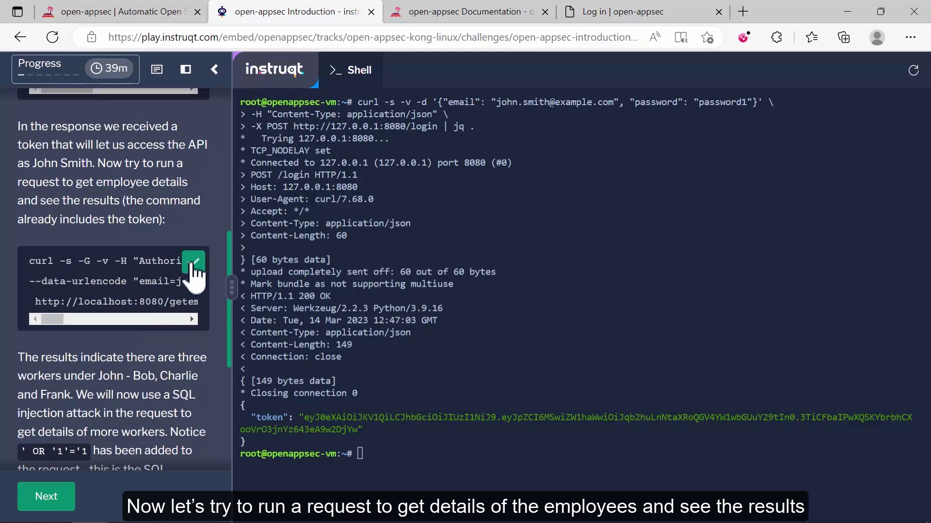
left_click(194, 264)
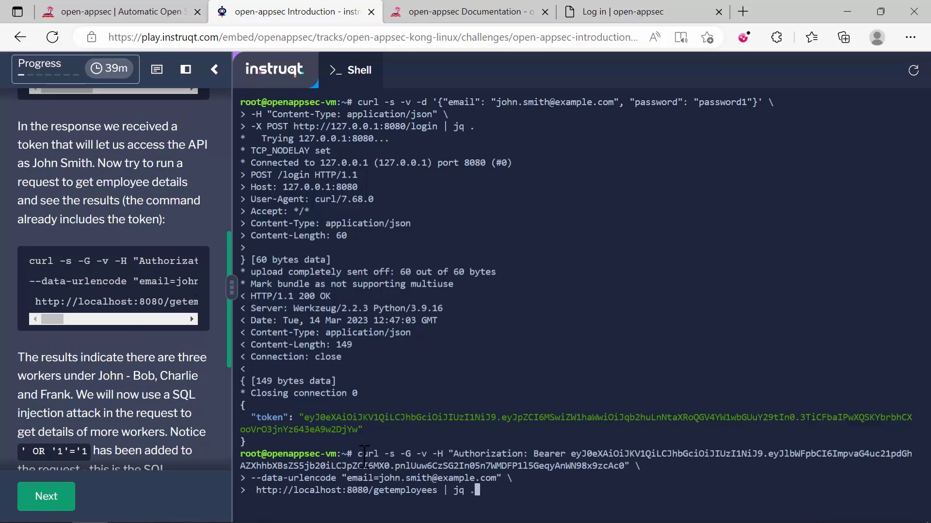
key("Return")
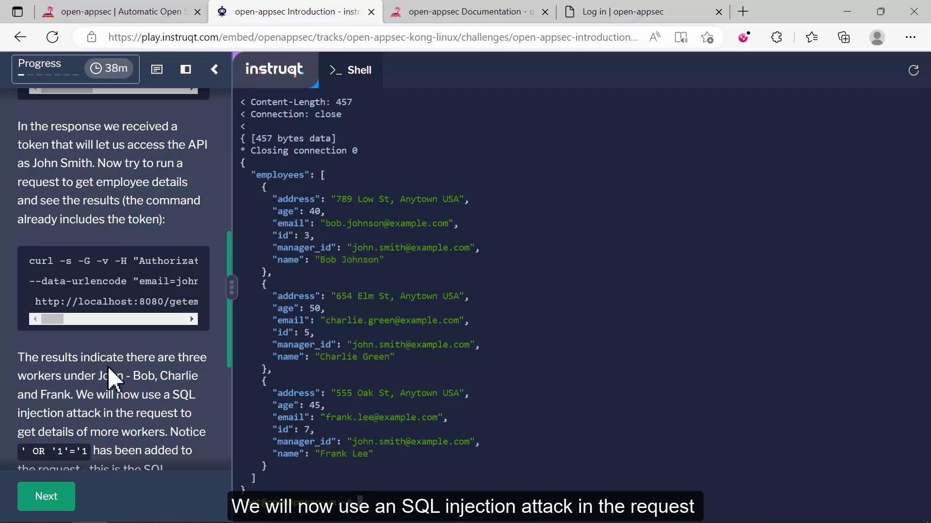
Review the SQL injection dumping all employees and continue to the Deploying Kong challenge
scroll("down", 3)
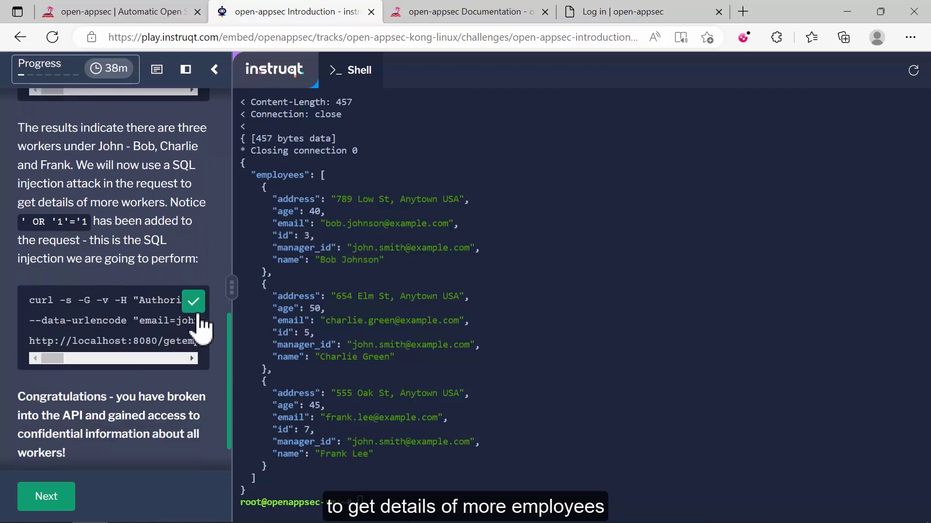
scroll("down", 3)
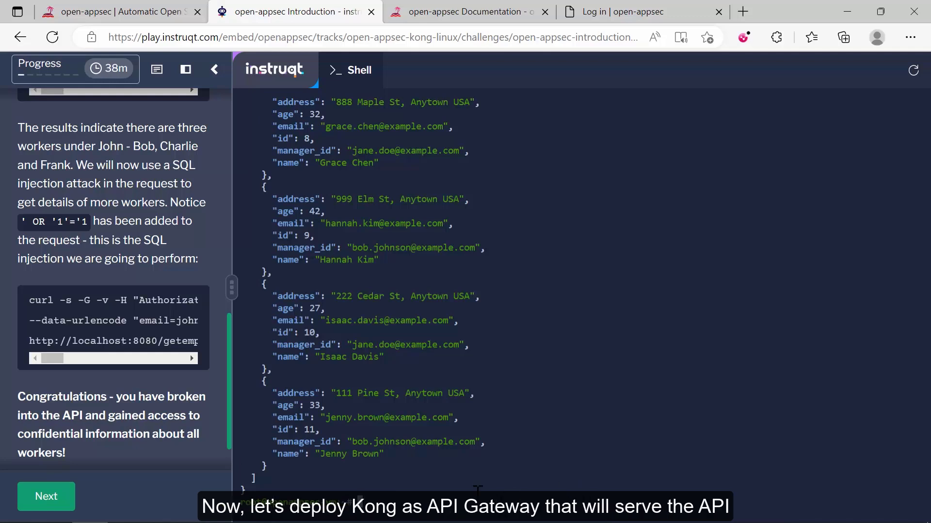
scroll("down", 3)
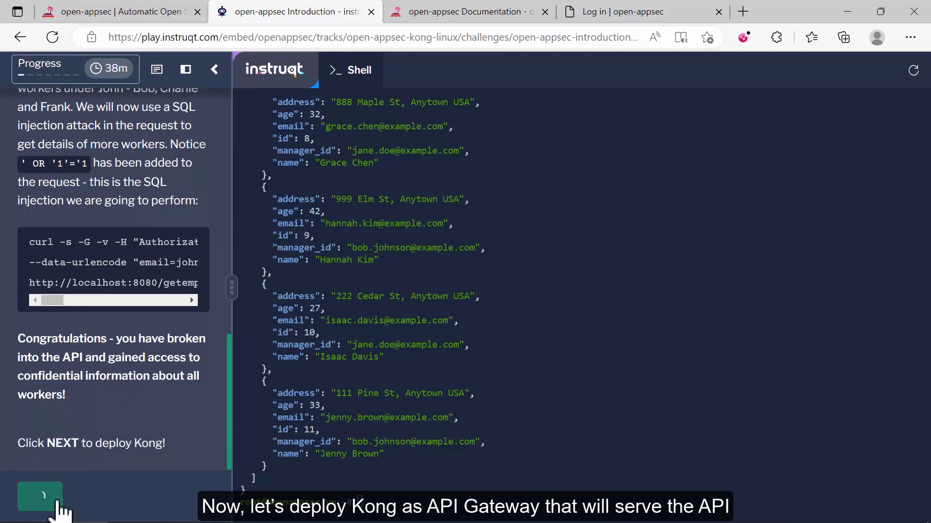
left_click(39, 495)
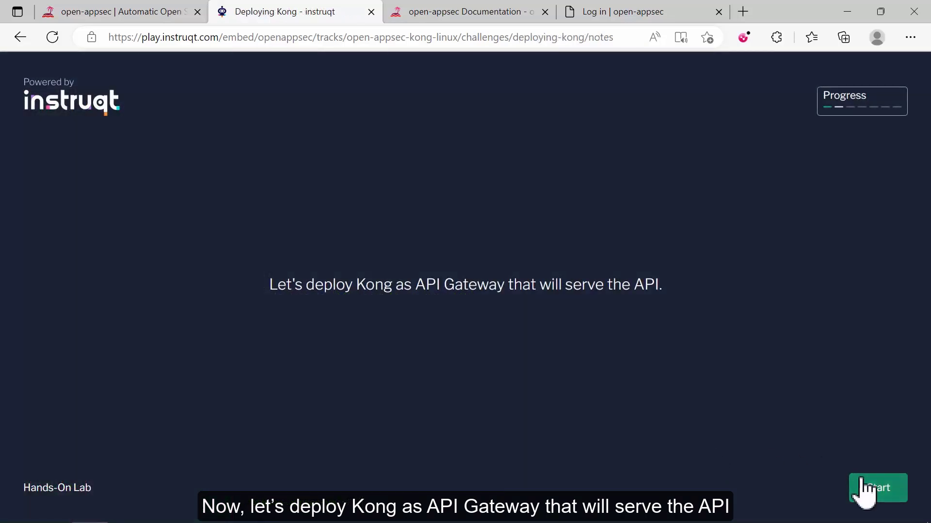
Deploy and configure Kong, verify the API through port 8000, and check the challenge
left_click(877, 487)
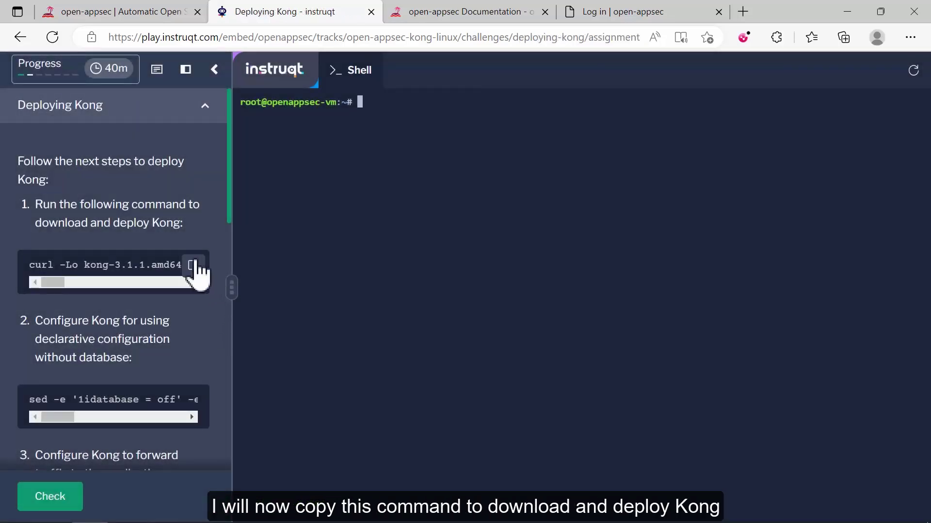
left_click(194, 265)
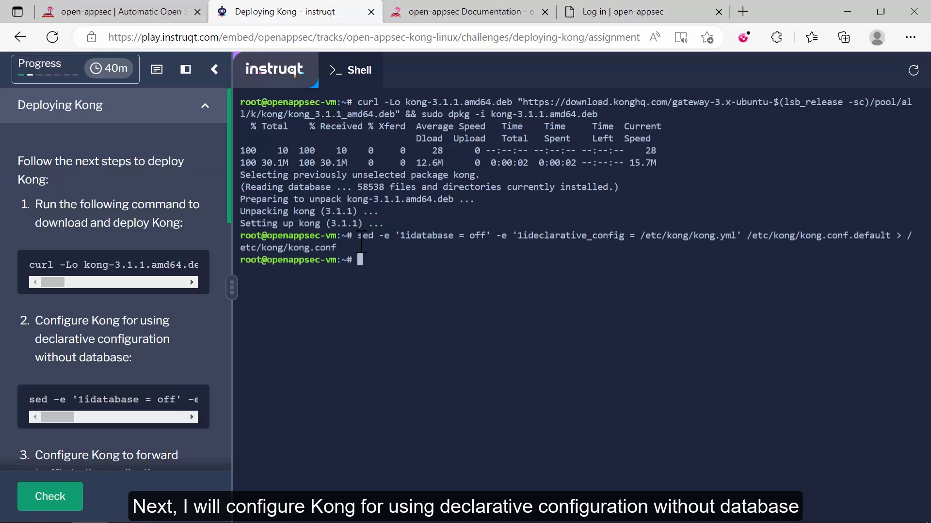
scroll("down", 3)
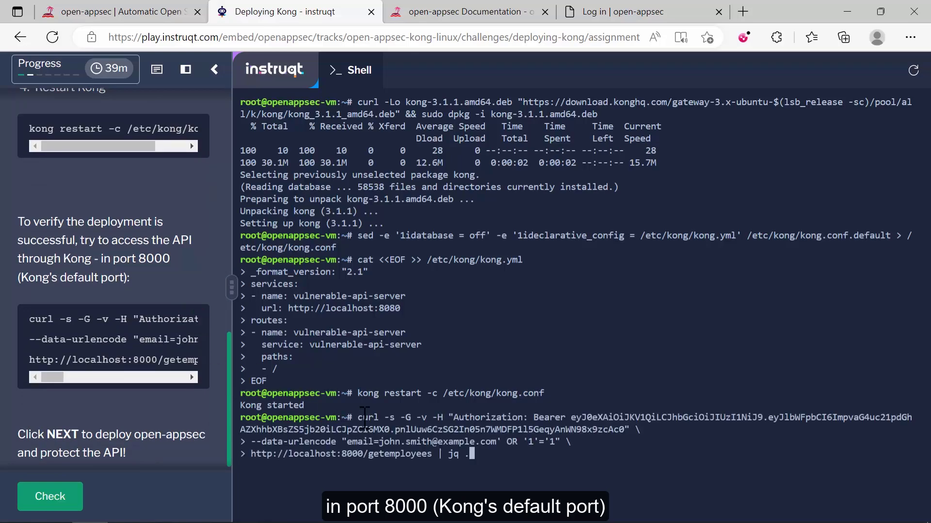
key("Return")
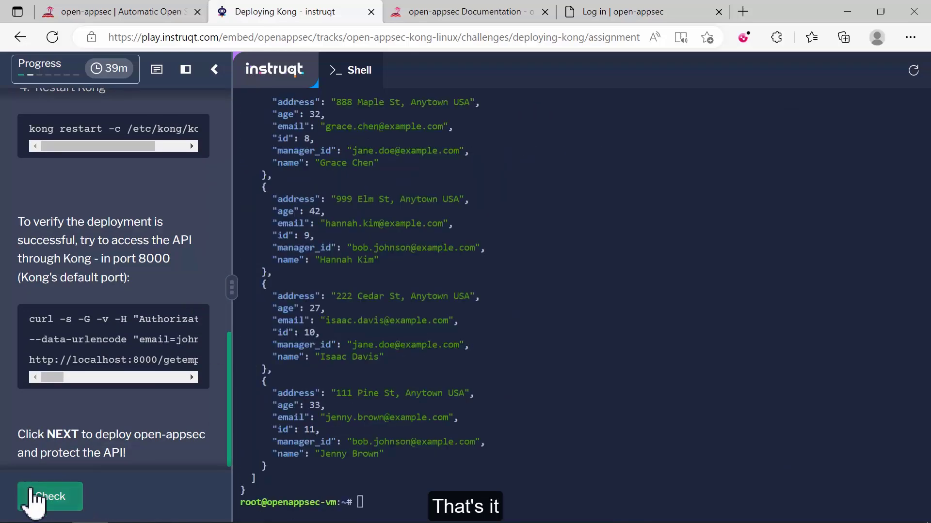
left_click(49, 496)
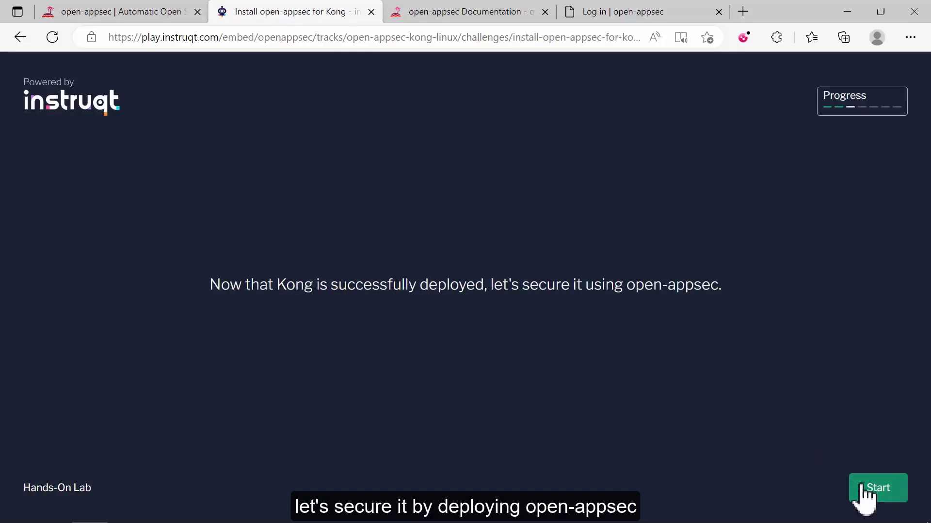
Run the open-appsec install script with --auto --prevent, skipping the support email prompt
left_click(878, 488)
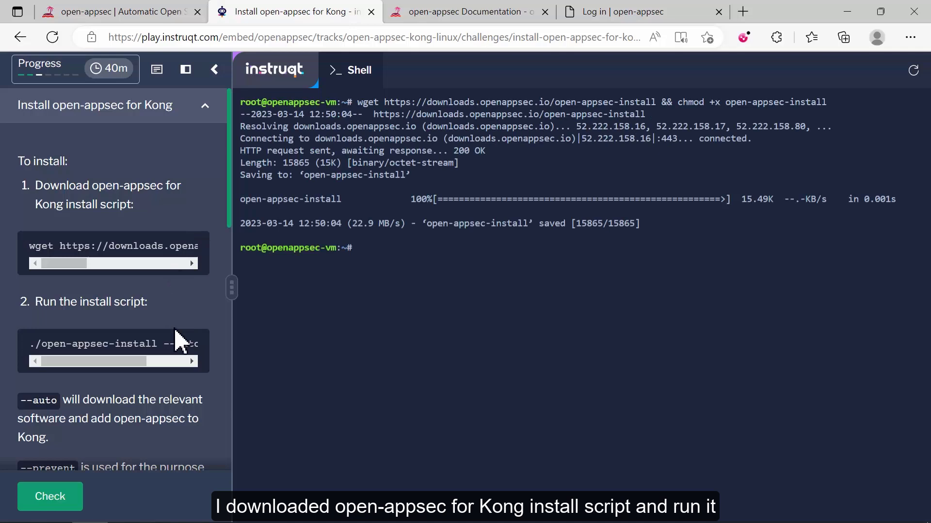
key("Return")
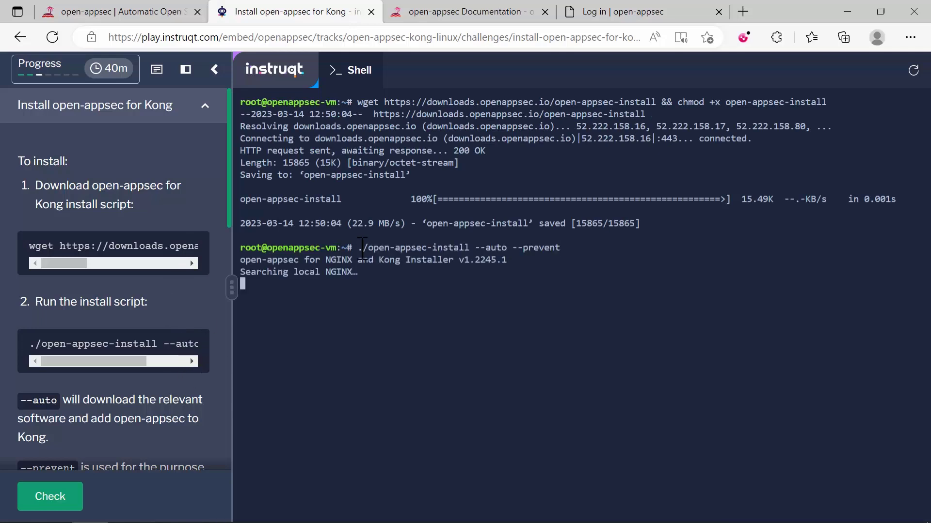
scroll("down", 3)
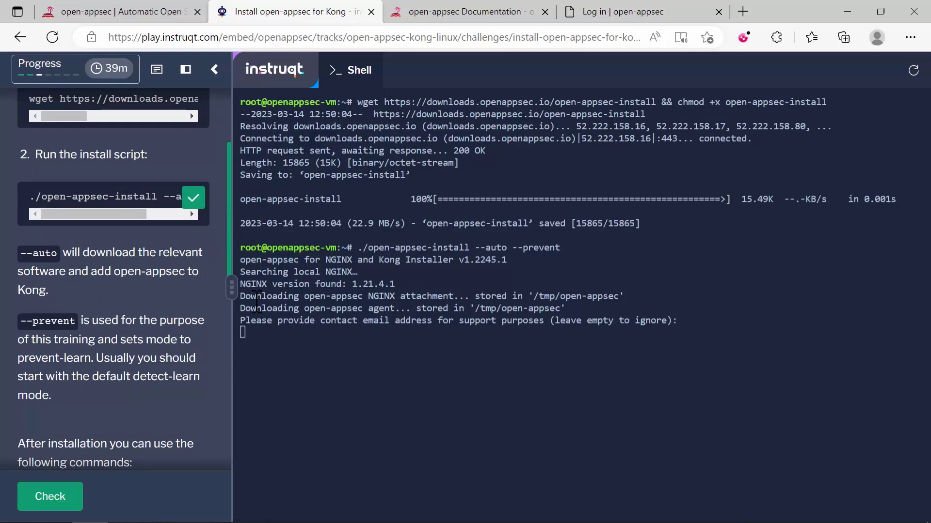
key("Return")
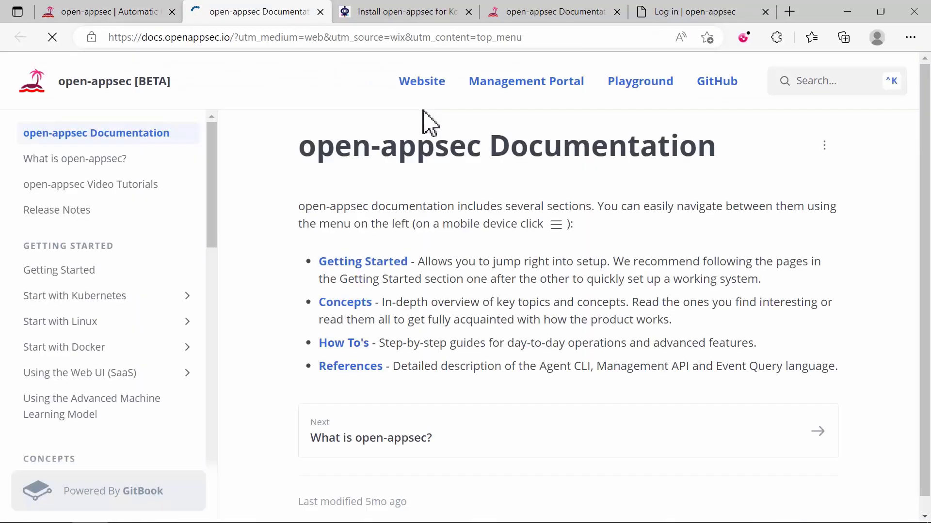
Return from the documentation and continue to the Validate the protection challenge
left_click(403, 11)
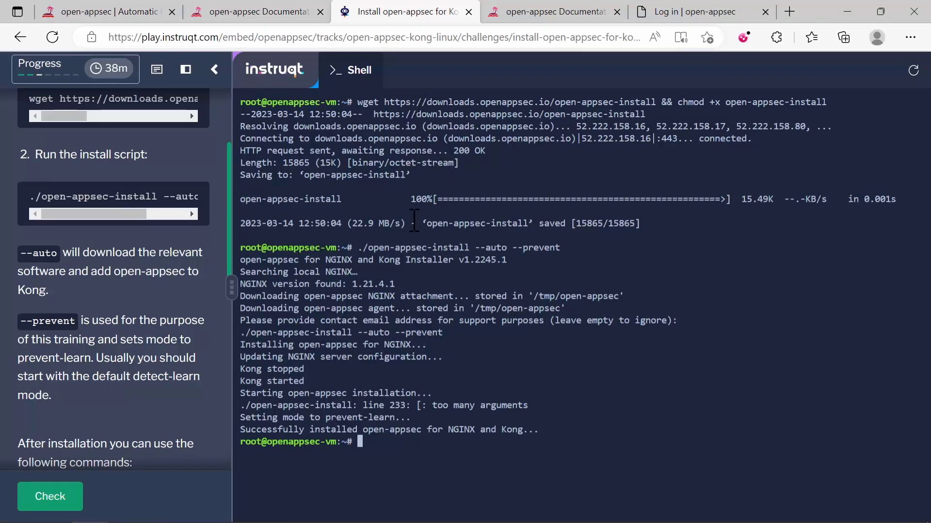
scroll("down", 3)
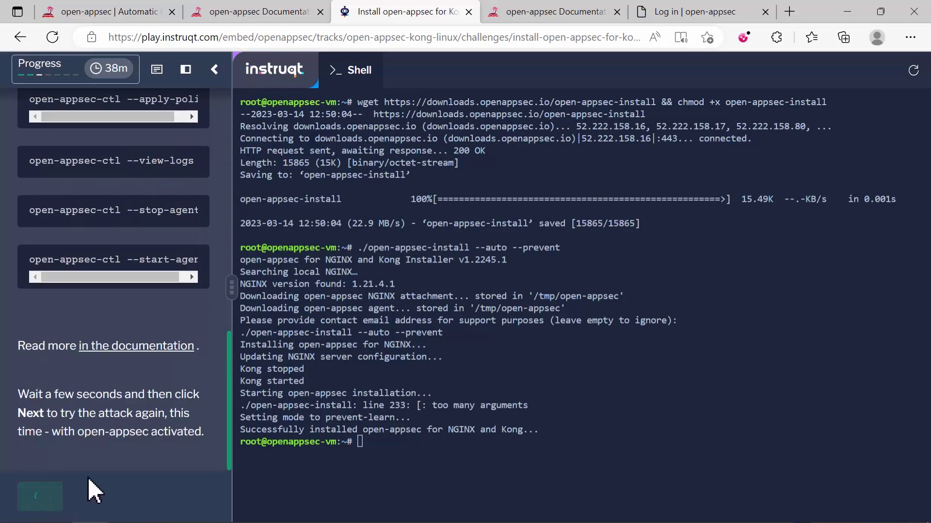
left_click(39, 497)
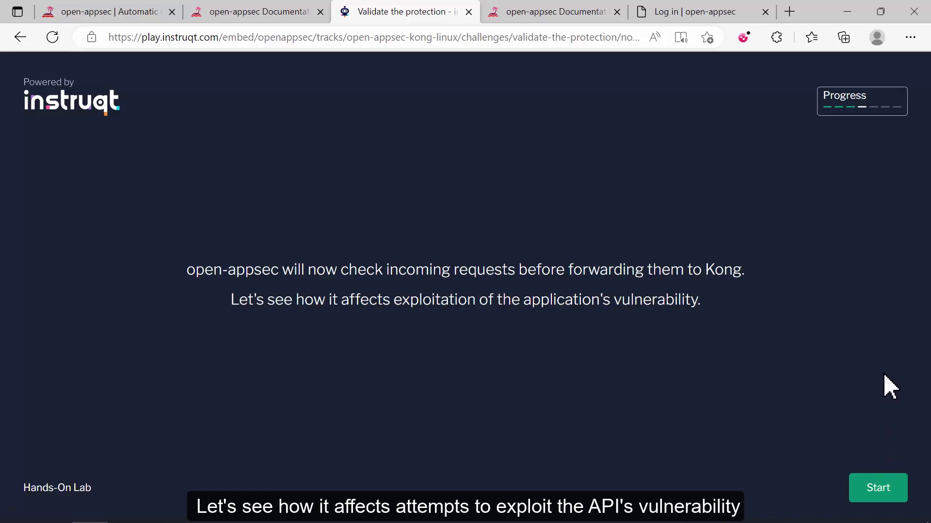
mouse_move(885, 440)
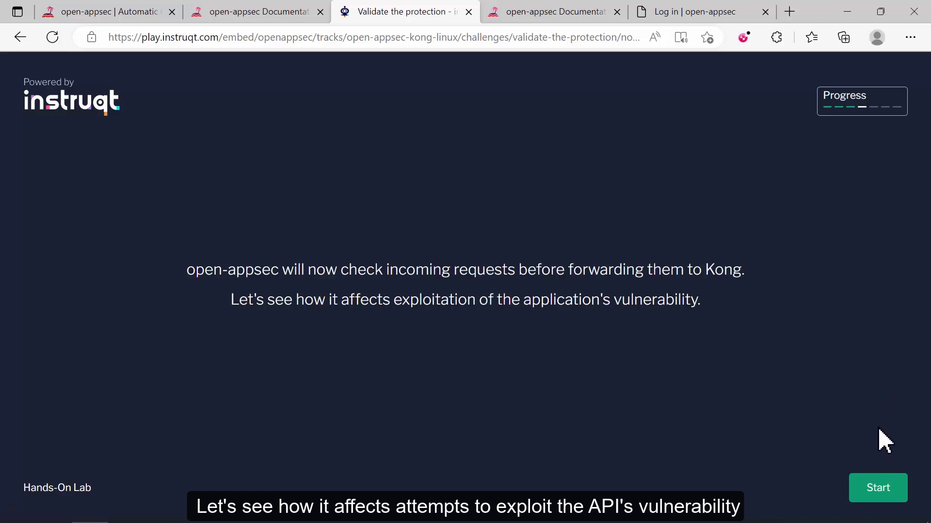
Rerun the SQL injection through protected Kong and see it rejected with 403 Forbidden
left_click(877, 488)
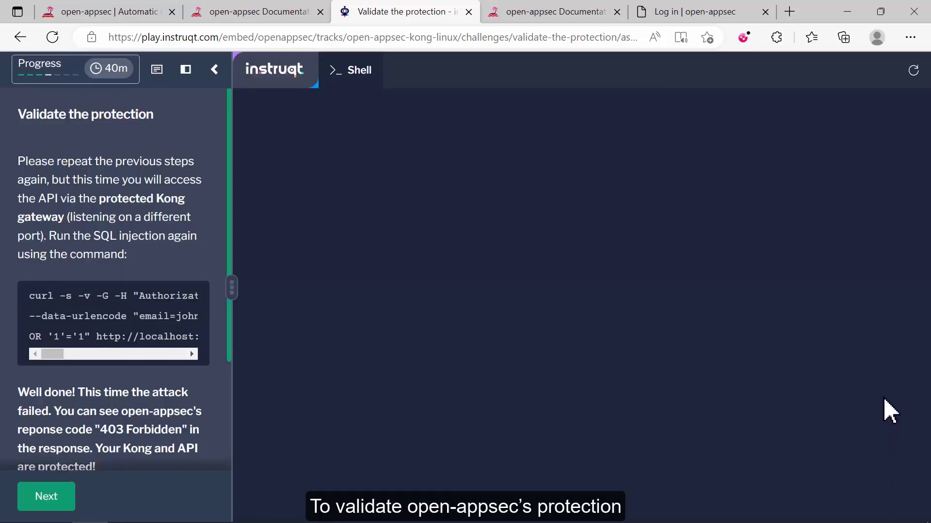
left_click(350, 69)
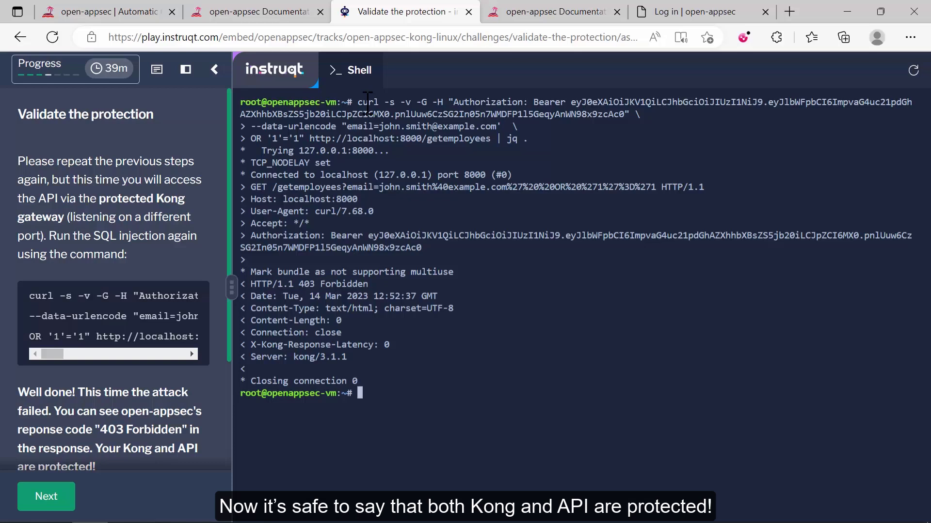
scroll("down", 3)
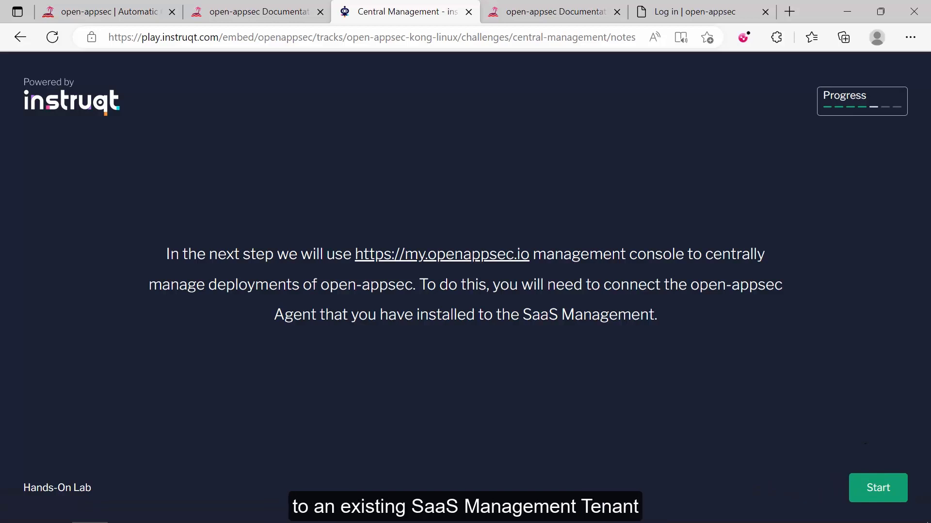
Begin the Central Management challenge and switch to the my.openappsec.io portal
left_click(877, 487)
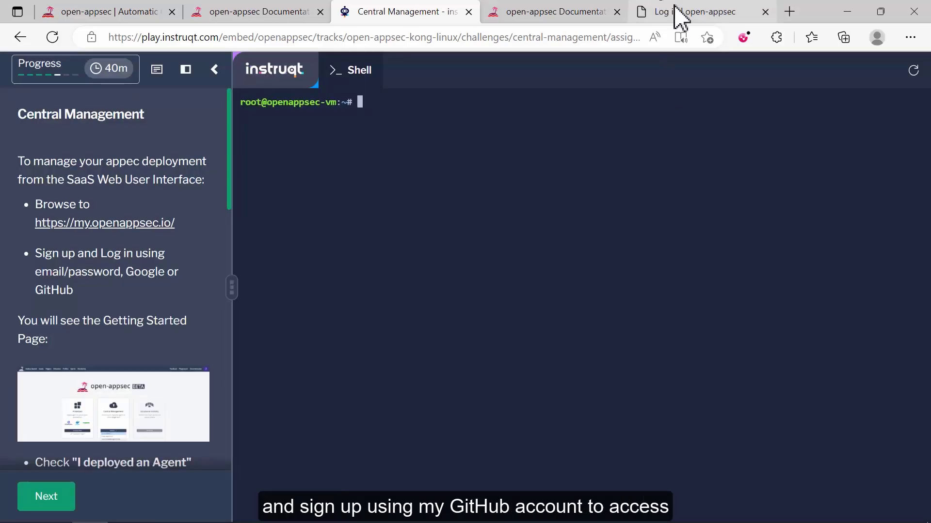
left_click(694, 12)
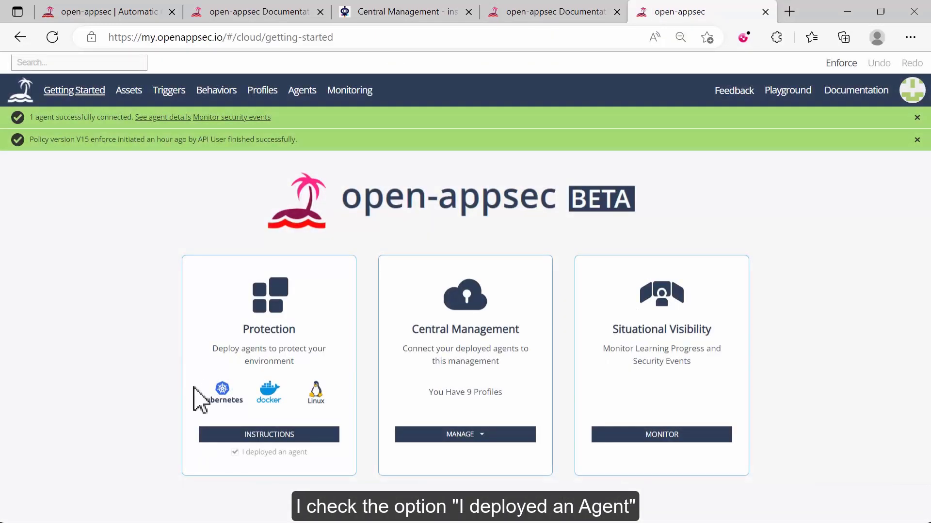
mouse_move(258, 471)
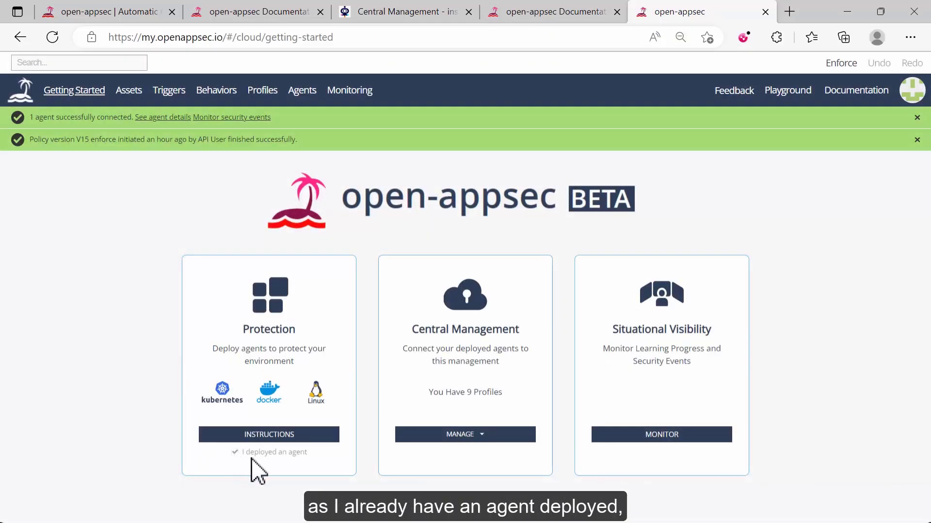
mouse_move(297, 472)
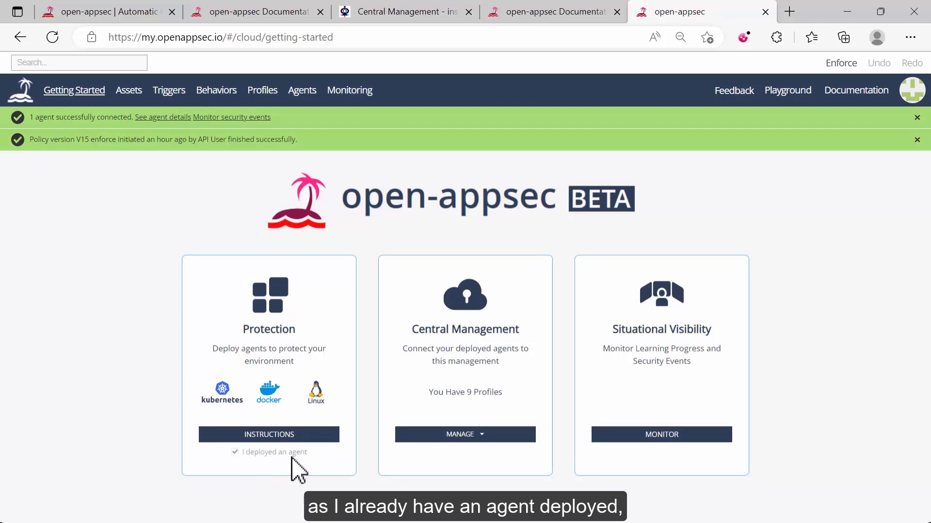
Create a Linux Embedded Agent Profile with Kong application security deployment managed from this portal
left_click(464, 434)
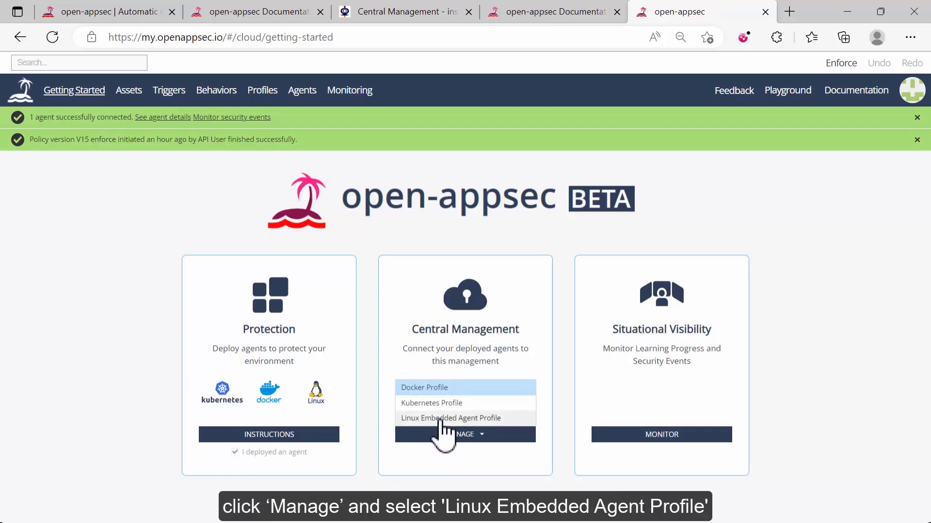
left_click(449, 418)
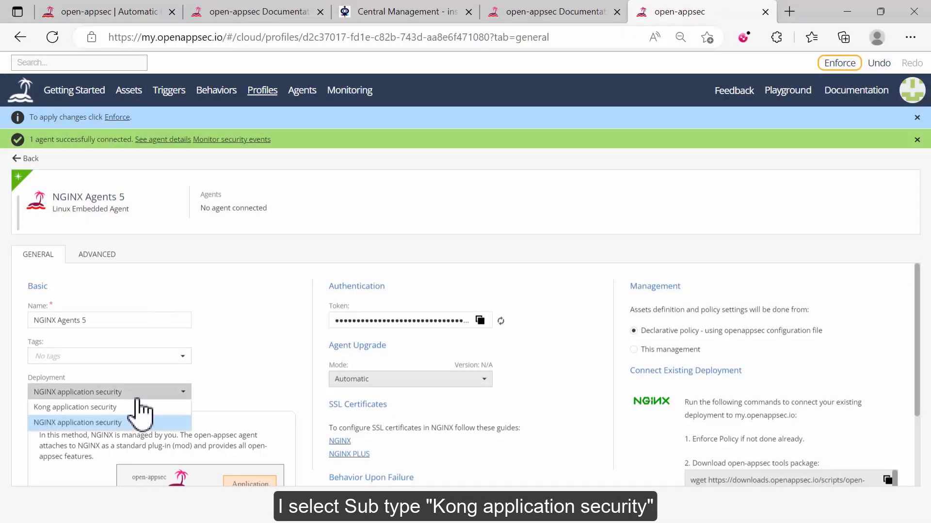
left_click(75, 406)
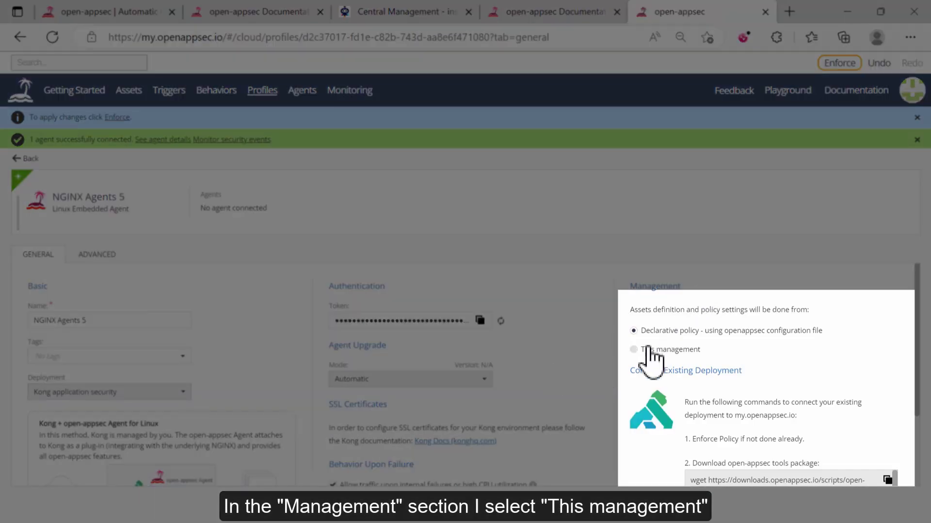
left_click(633, 349)
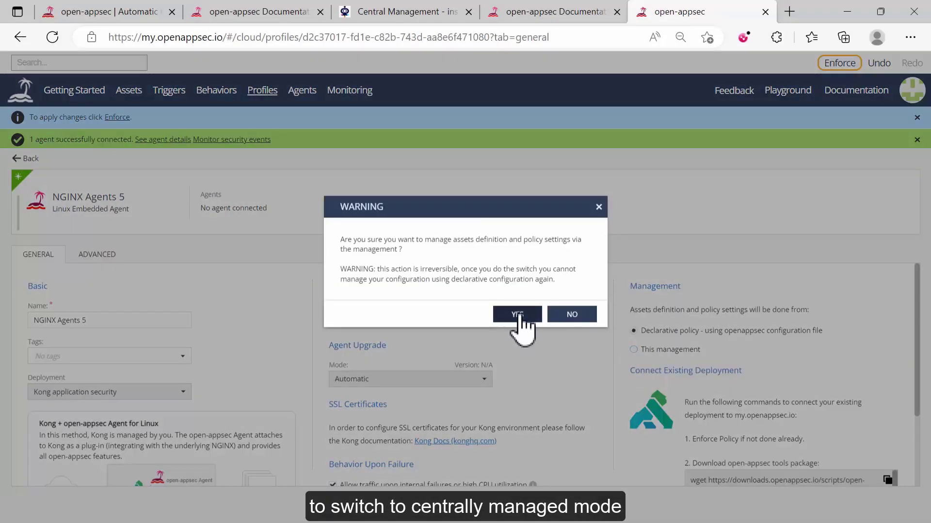
Confirm central management for the Kong profile and enforce the two pending policy changes
left_click(515, 314)
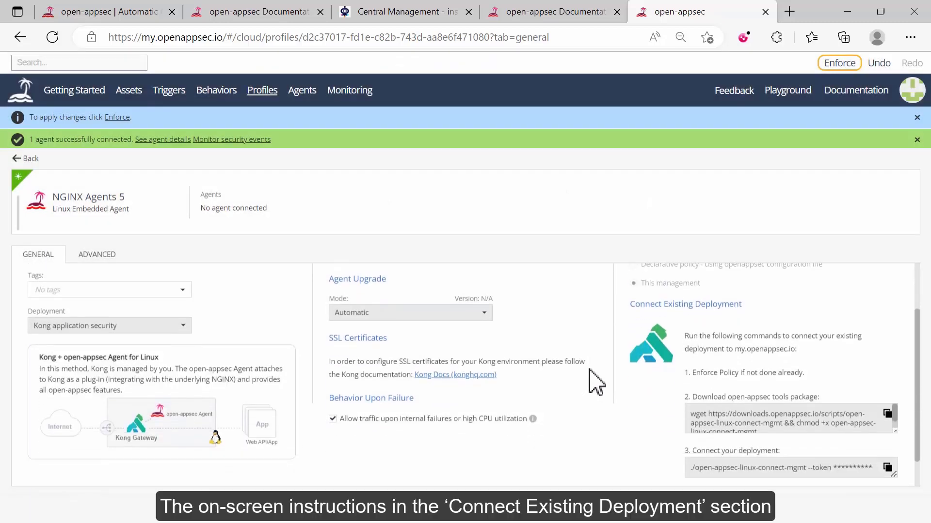
mouse_move(721, 327)
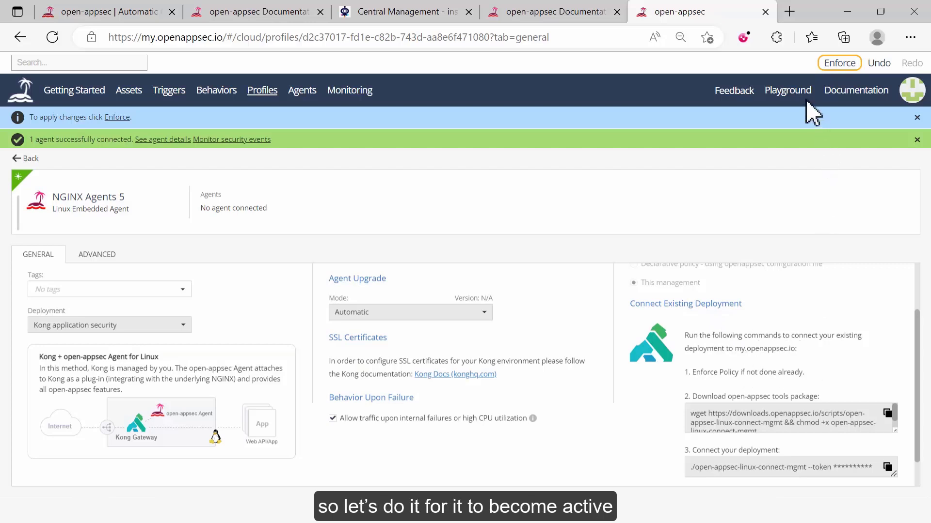
left_click(838, 62)
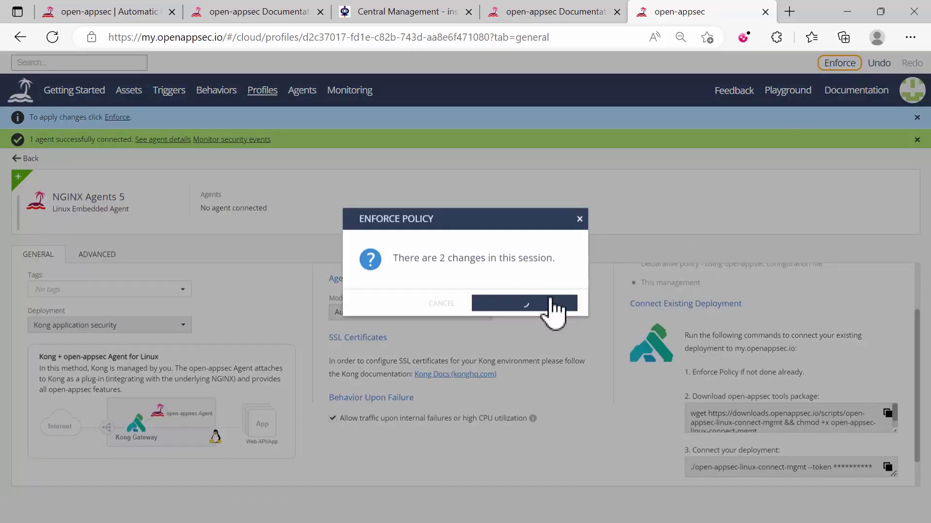
left_click(524, 303)
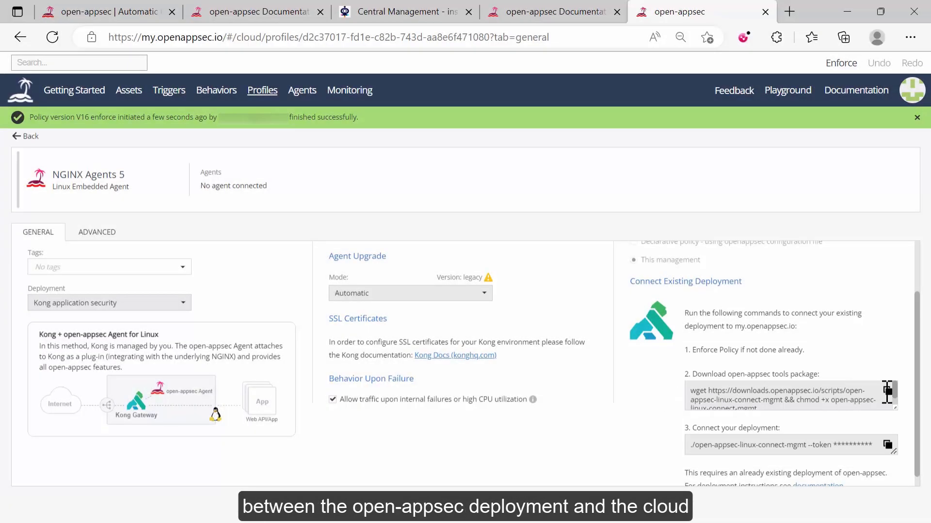
Download the connect tool in the shell and run the connect command with its token
left_click(887, 395)
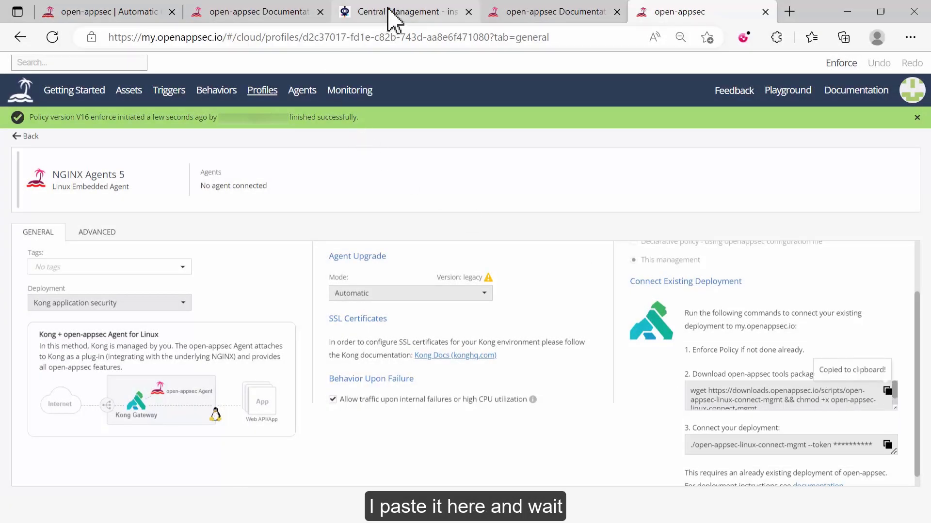
left_click(403, 11)
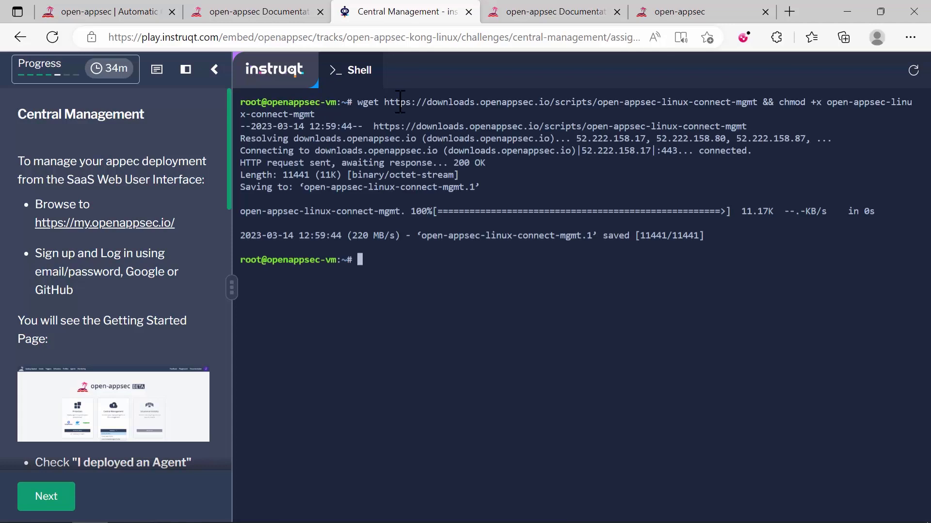
left_click(682, 11)
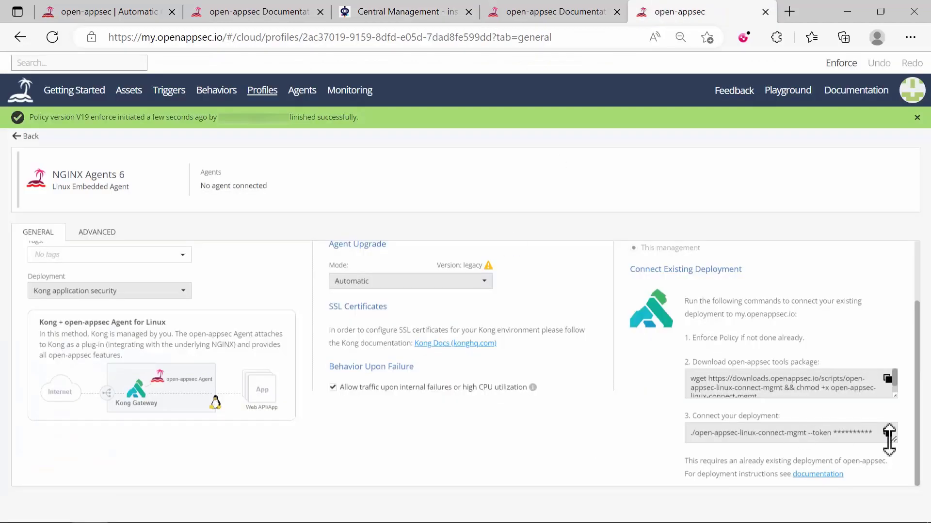
left_click(403, 12)
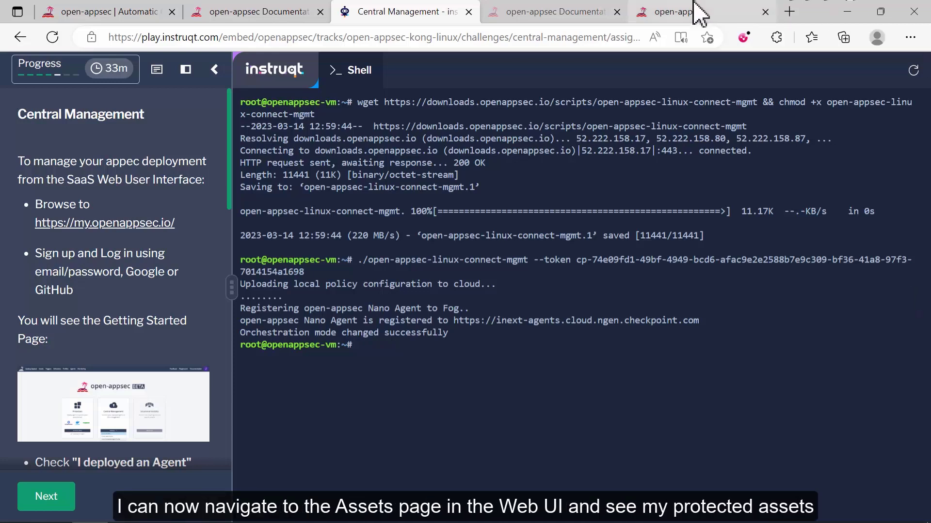
View the defaultBackend asset's Threat Prevention set to Prevent, then return to the lab
left_click(682, 12)
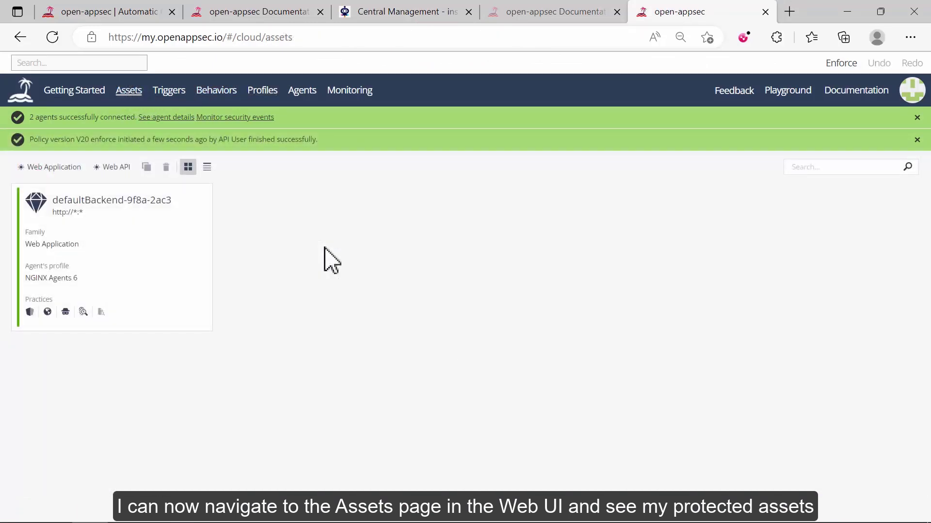
mouse_move(139, 267)
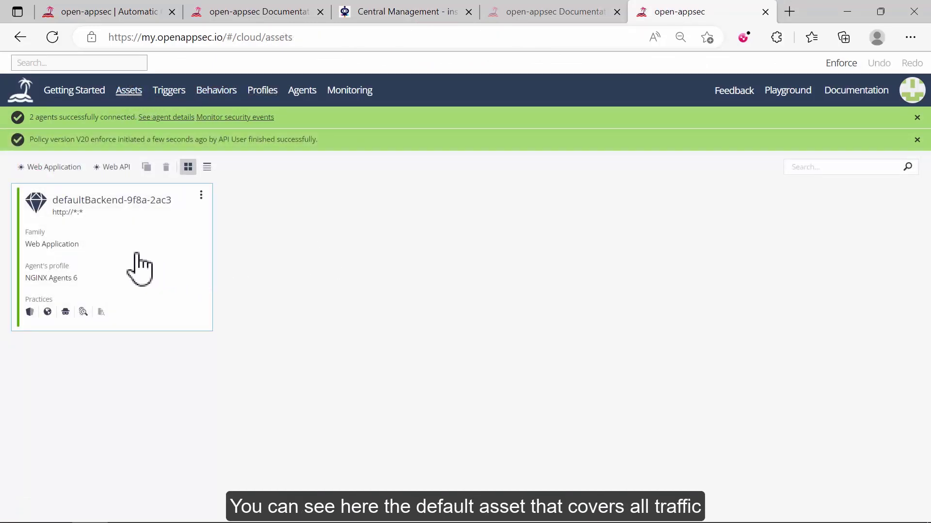
left_click(112, 255)
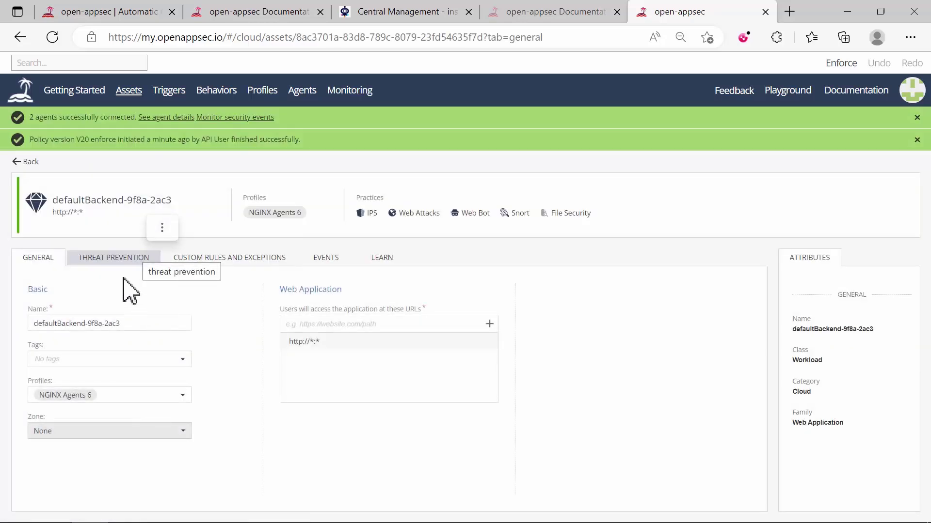
left_click(113, 257)
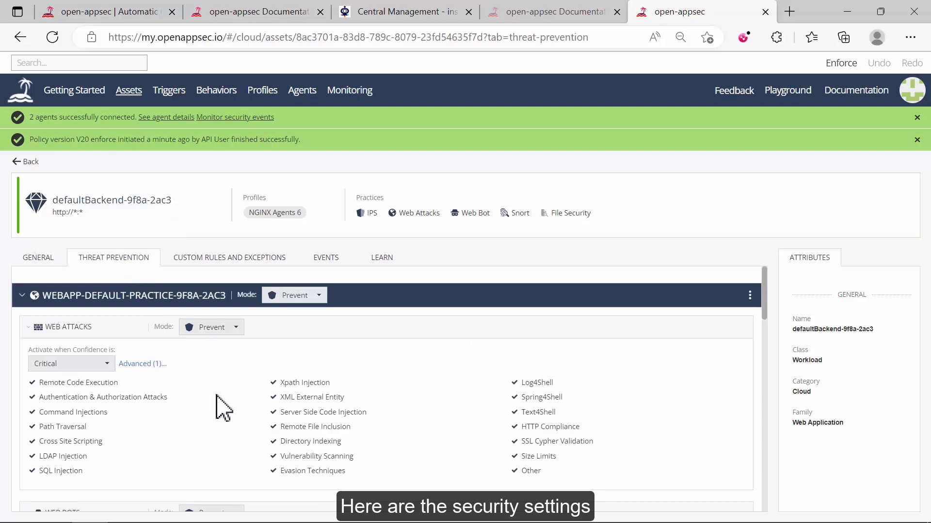
left_click(406, 12)
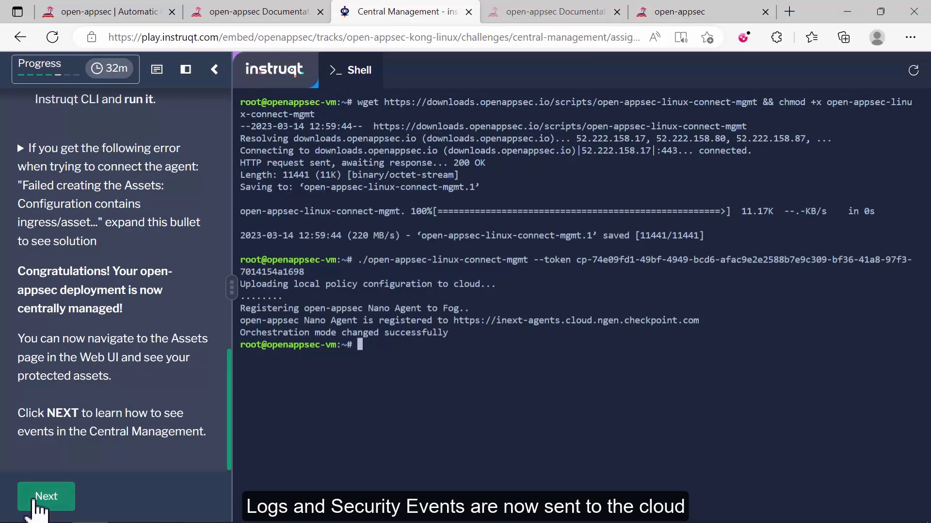
Start the Monitoring Events challenge and rerun the SQL injection curl through Kong, getting 403 Forbidden
left_click(46, 497)
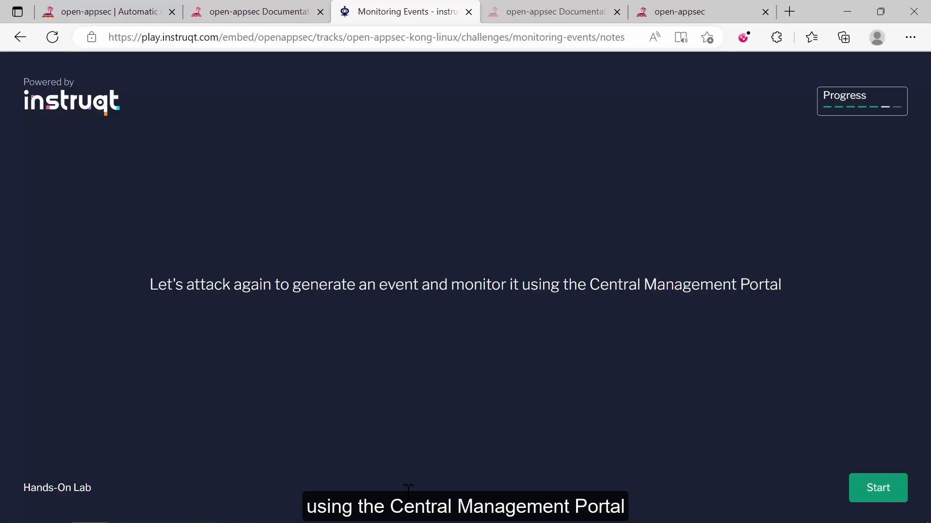
left_click(877, 488)
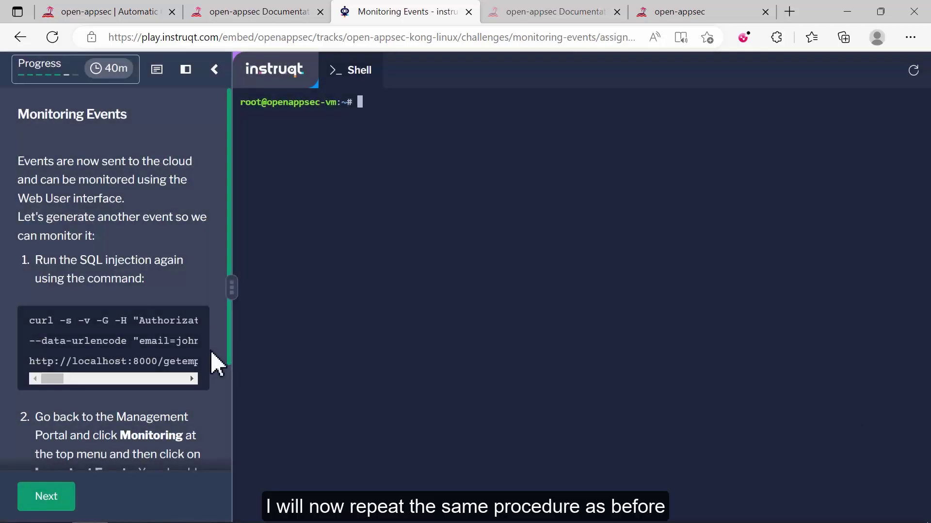
mouse_move(193, 321)
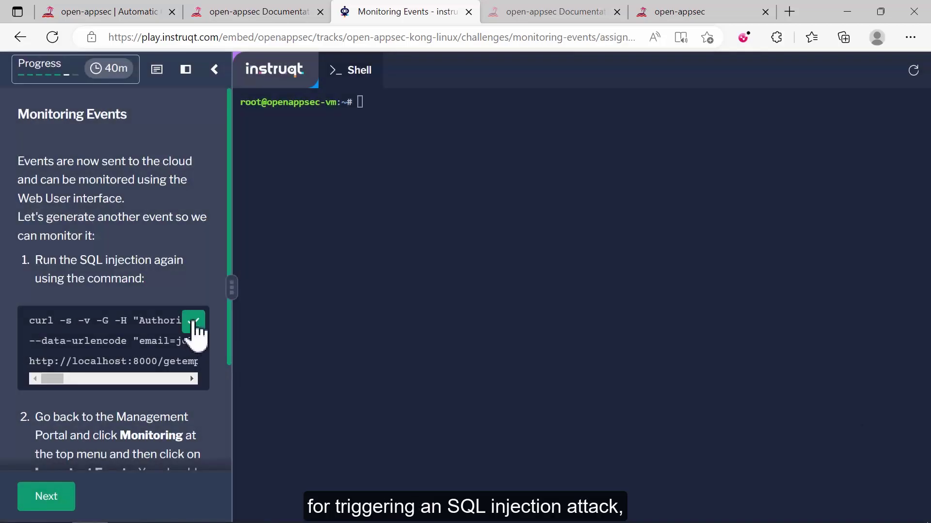
left_click(193, 321)
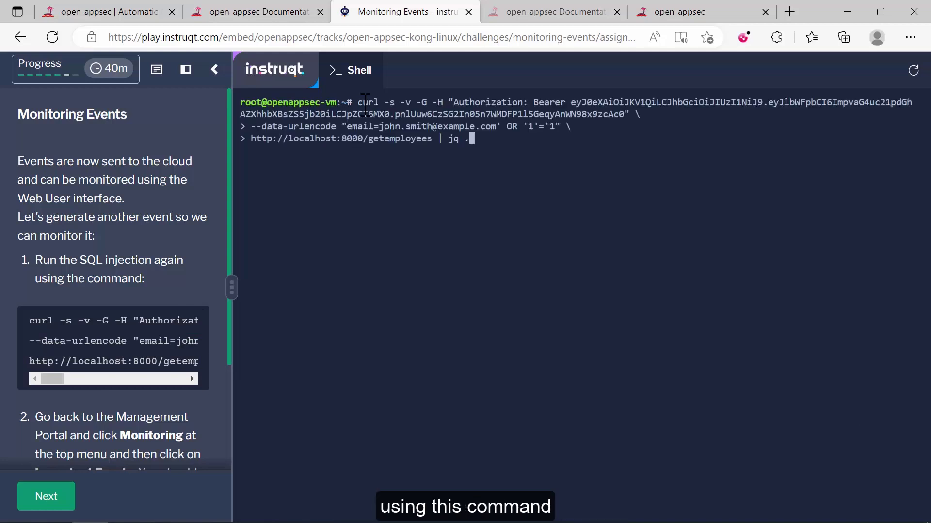
key("Return")
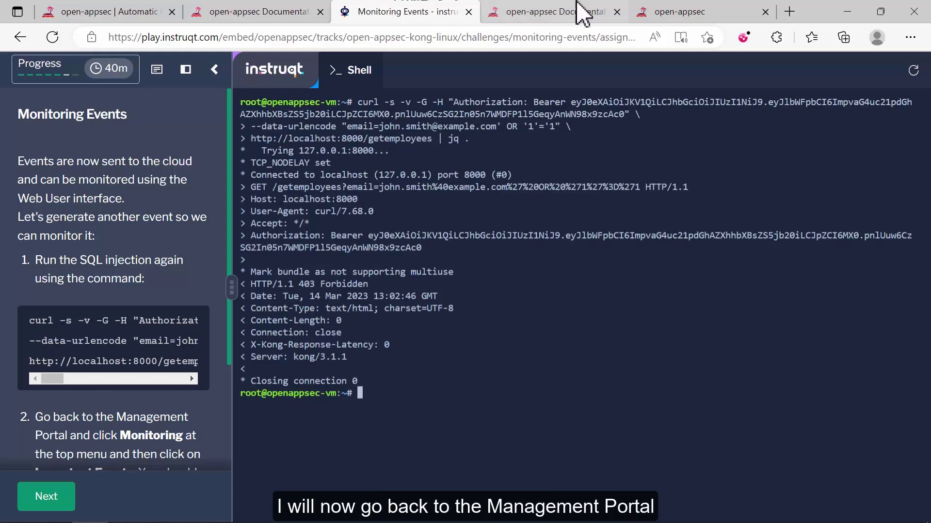
Review the new critical SQL Injection prevent from 127.0.0.1 under Important Events, then show the AppSec Dashboard
left_click(683, 11)
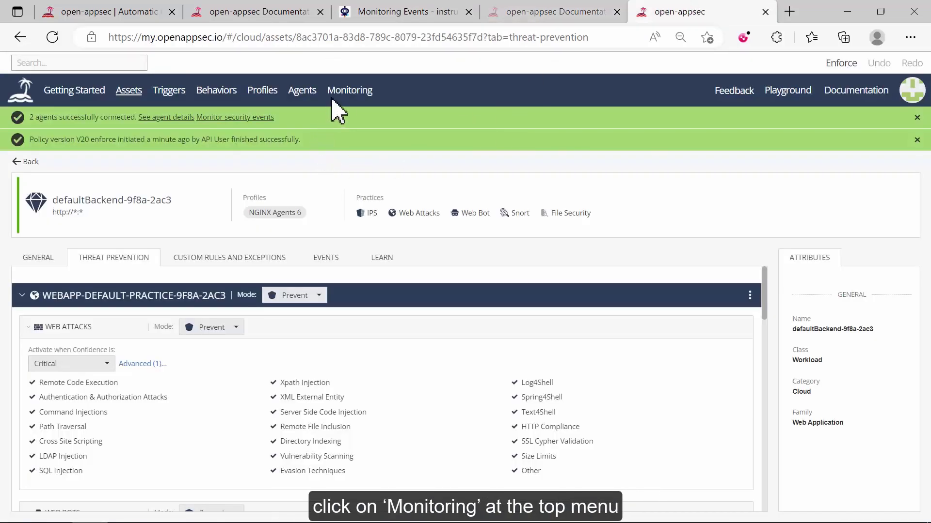
left_click(350, 89)
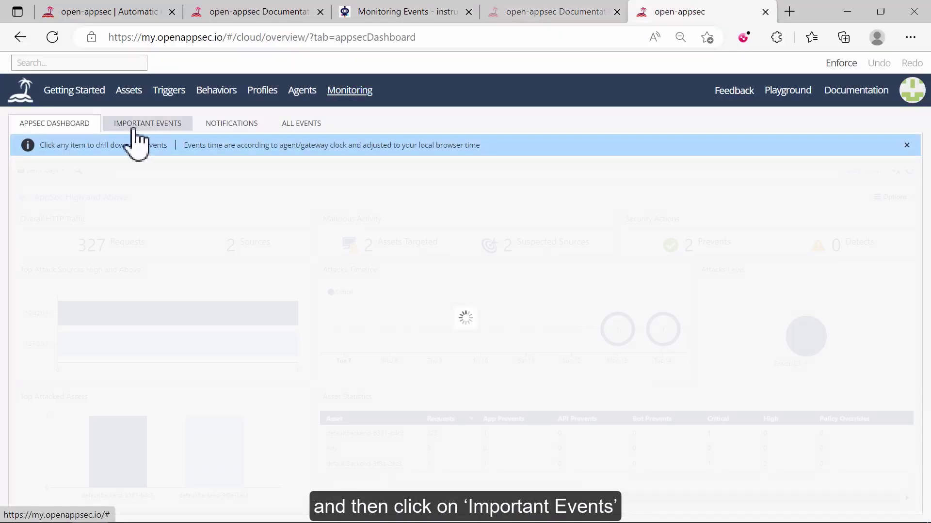
left_click(148, 123)
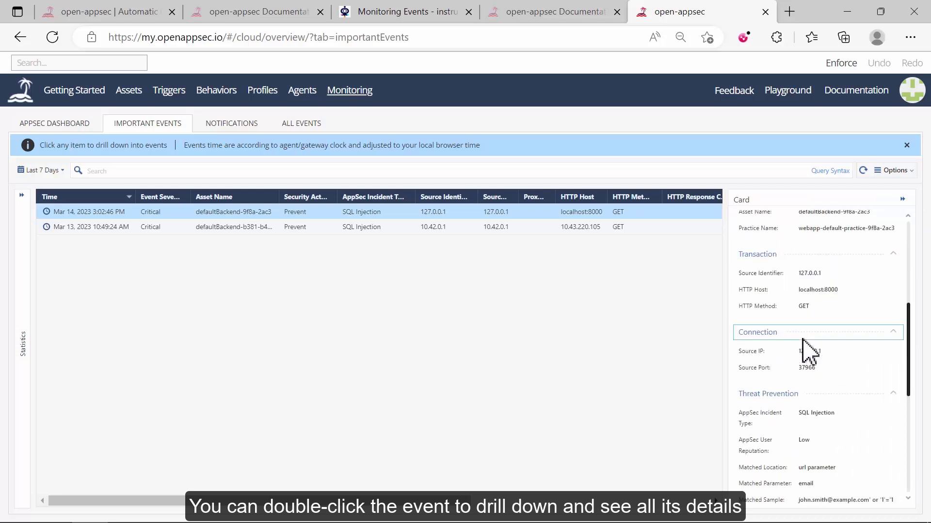
scroll("down", 3)
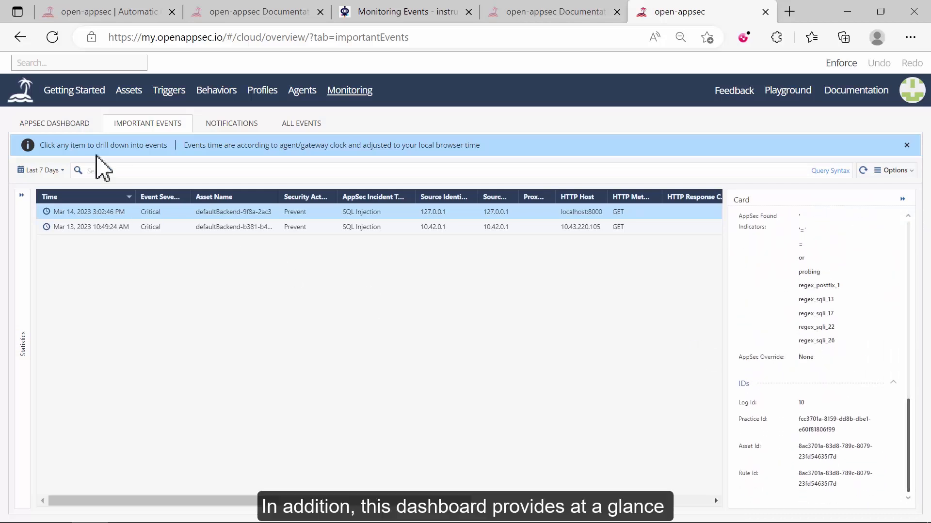
left_click(55, 123)
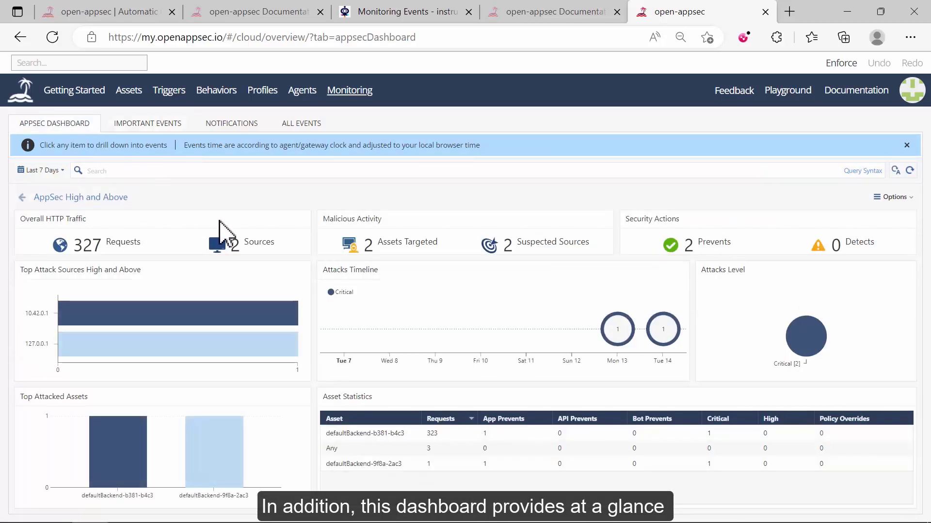
mouse_move(350, 314)
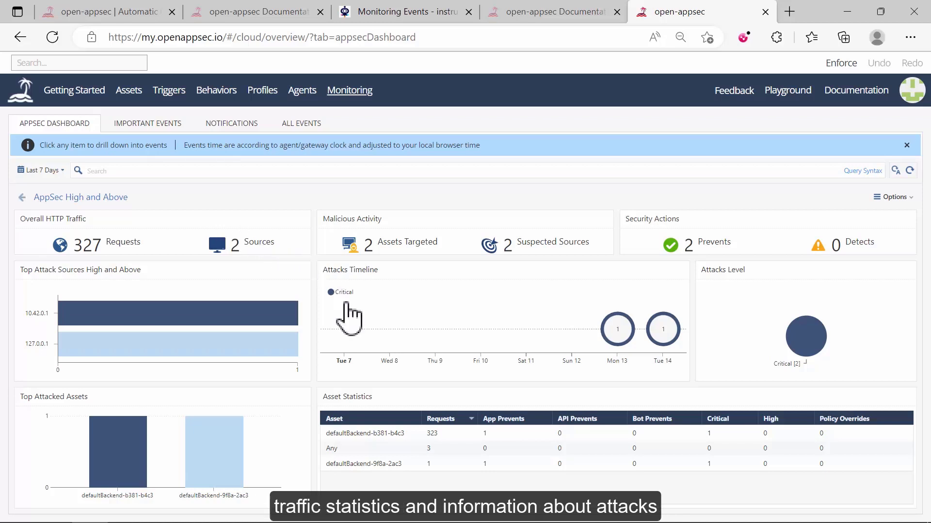
mouse_move(349, 321)
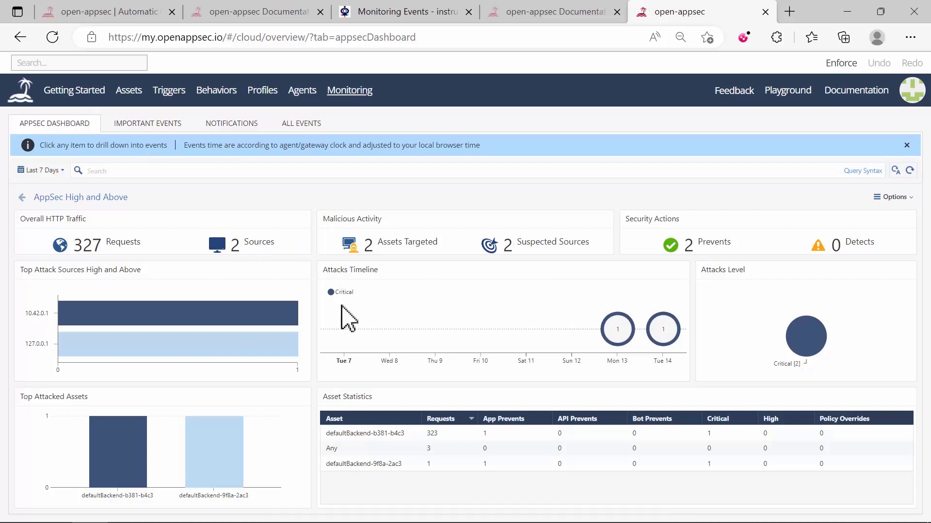
mouse_move(806, 337)
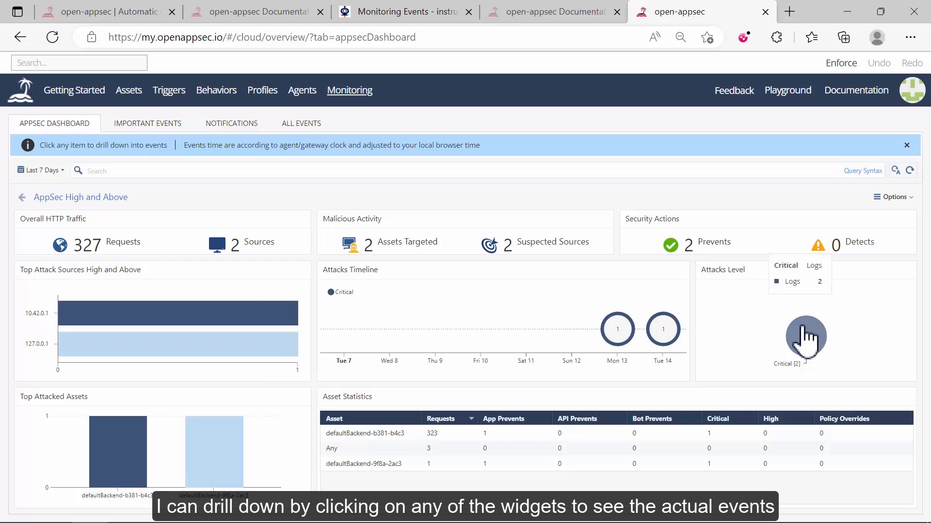
Drill into the Critical attacks slice and inspect the SQL Injection event card, then reach the Well done summary
left_click(806, 335)
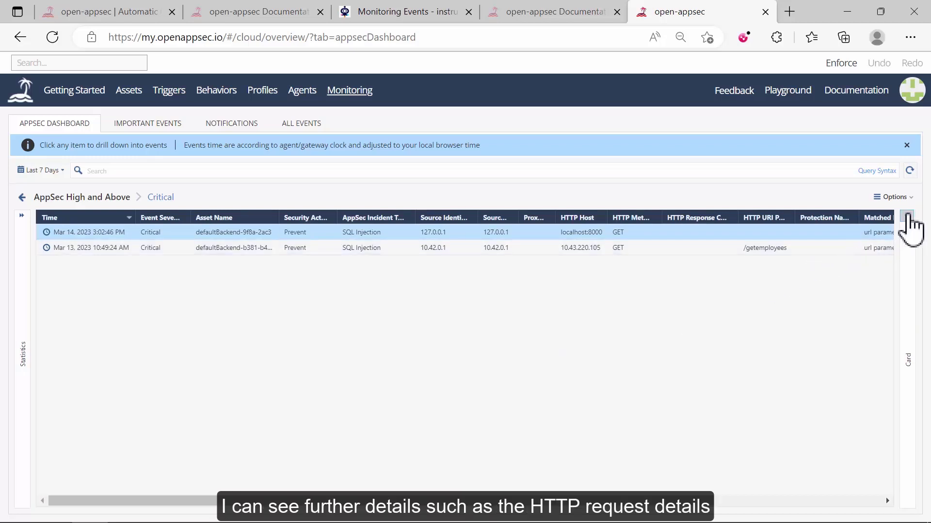
left_click(907, 217)
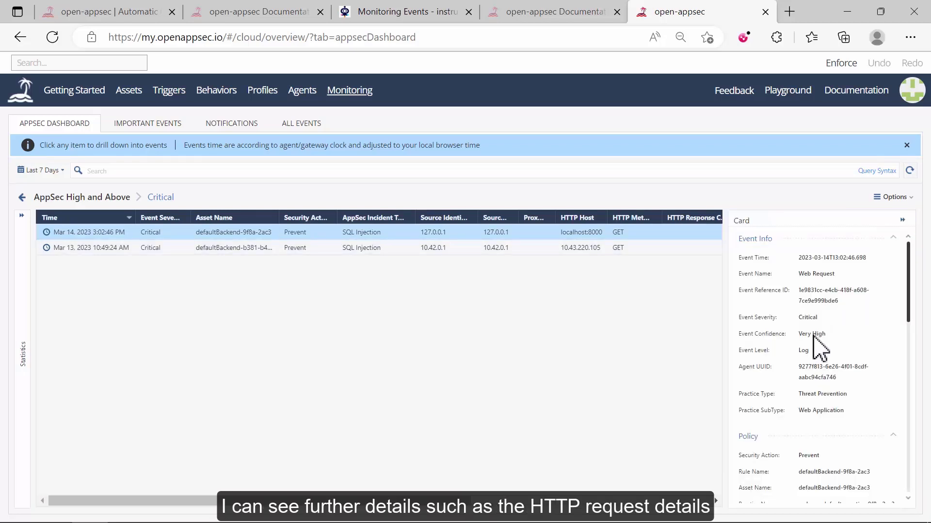
scroll("down", 3)
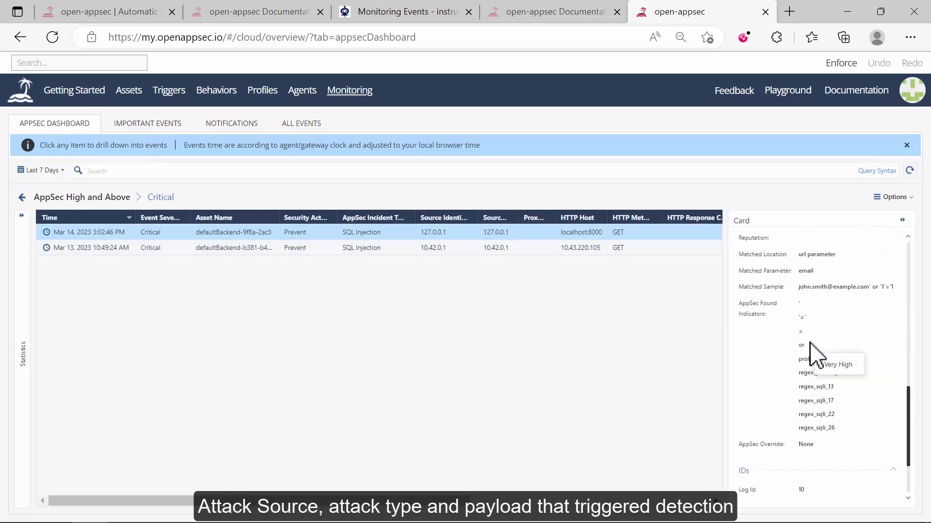
scroll("up", 3)
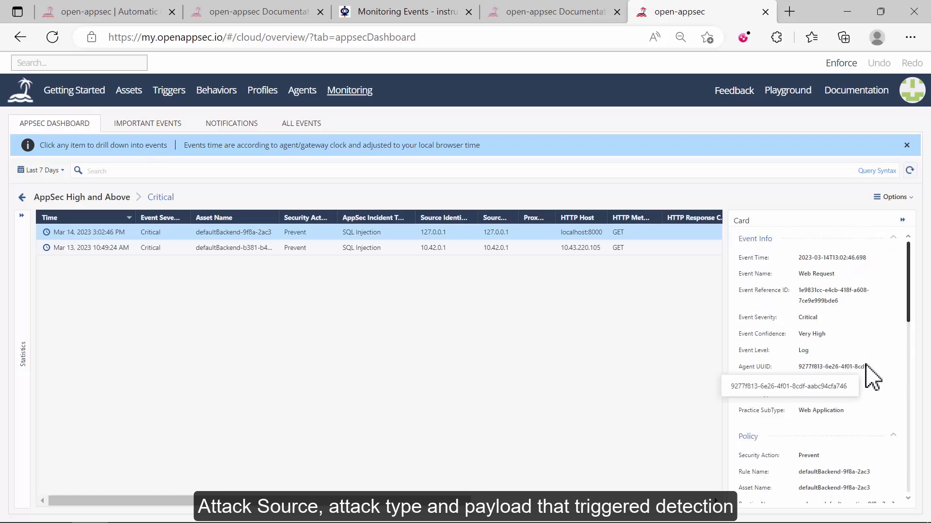
mouse_move(671, 361)
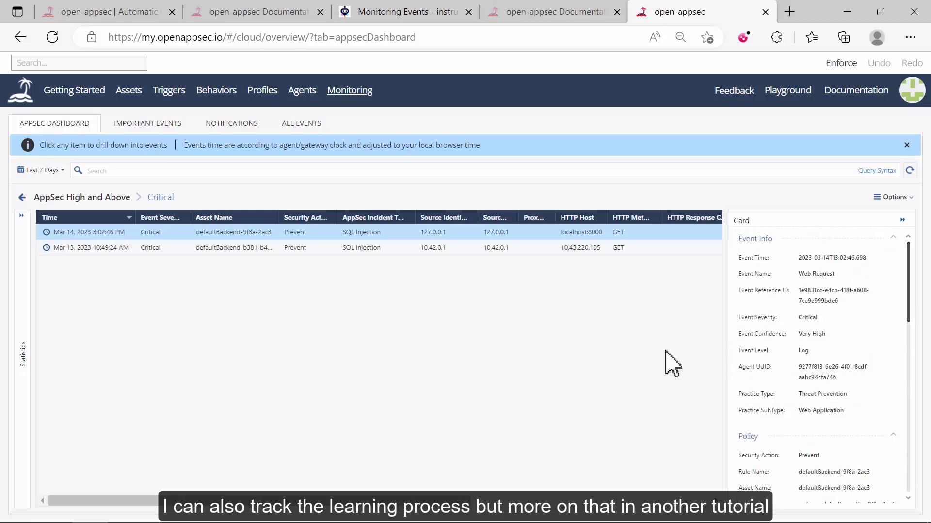
mouse_move(669, 361)
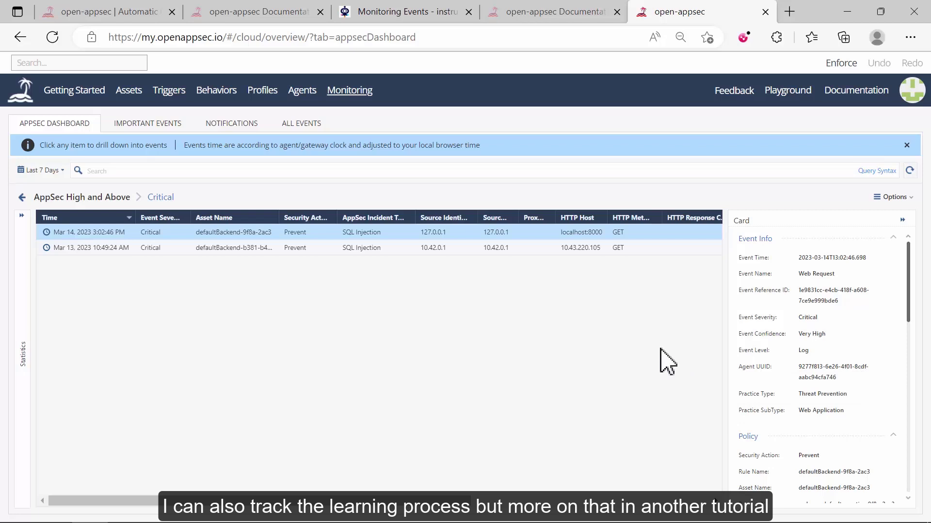
left_click(406, 12)
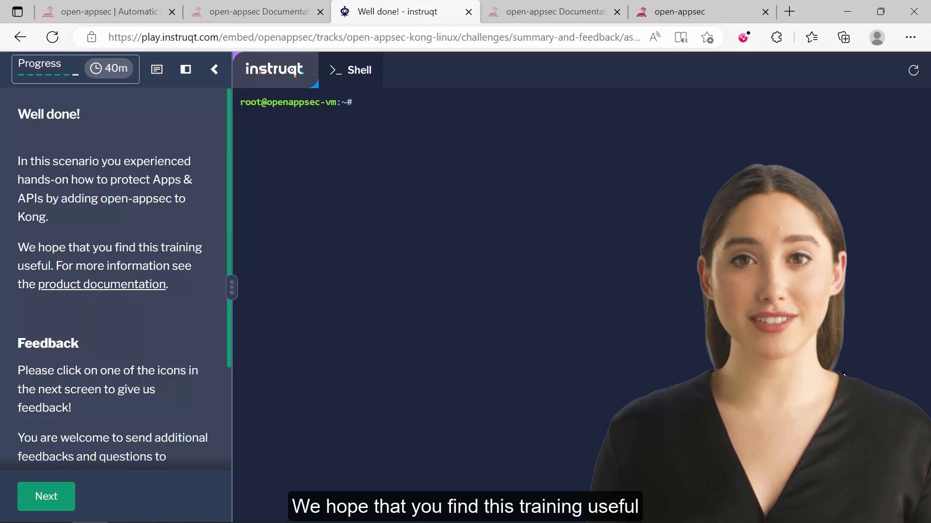
Show the openappsec.io Playground page listing available playgrounds, then return to the home page
left_click(106, 12)
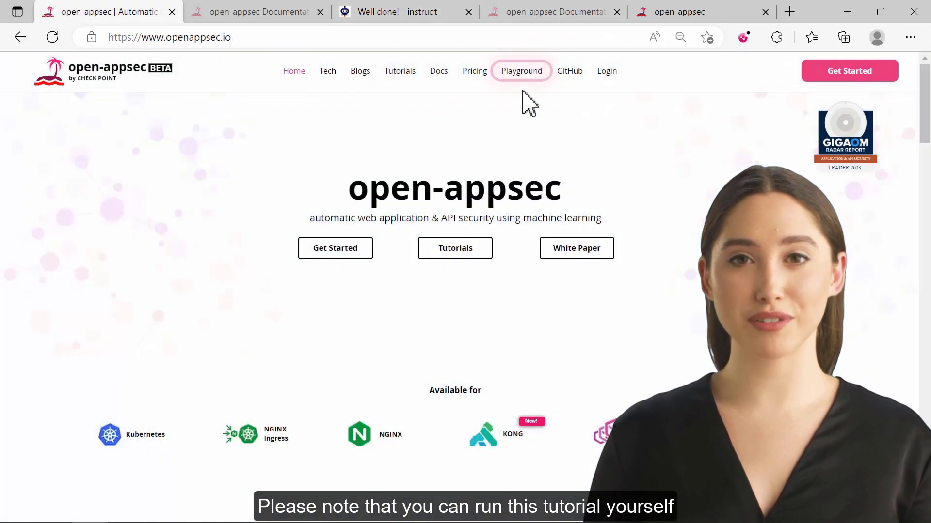
left_click(521, 71)
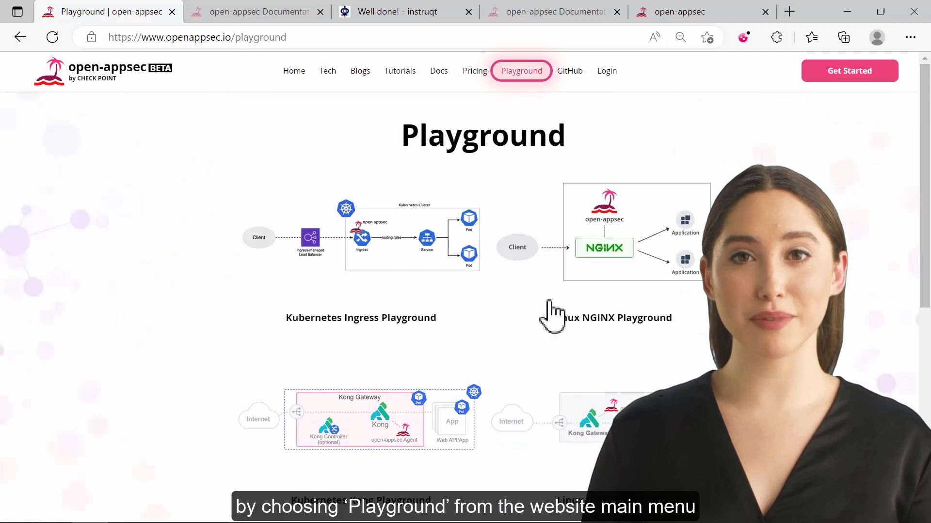
mouse_move(638, 134)
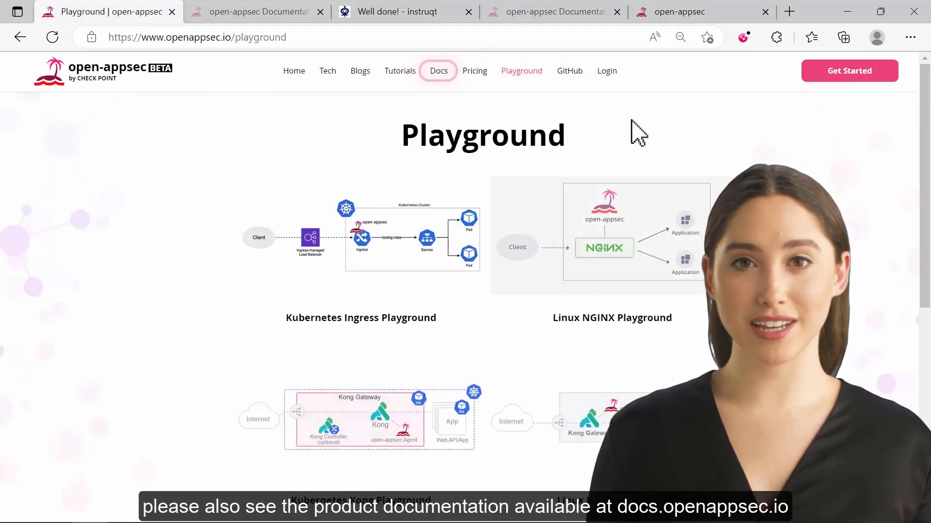
left_click(438, 71)
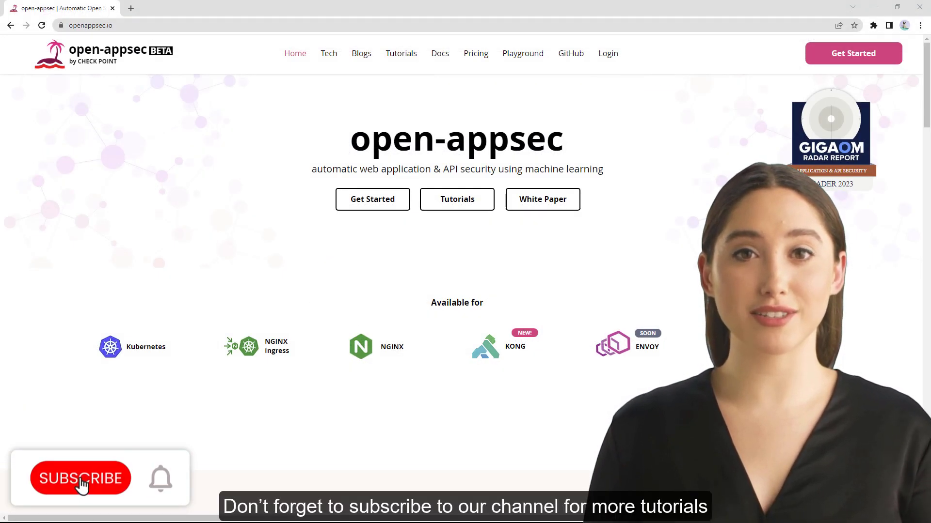
left_click(81, 478)
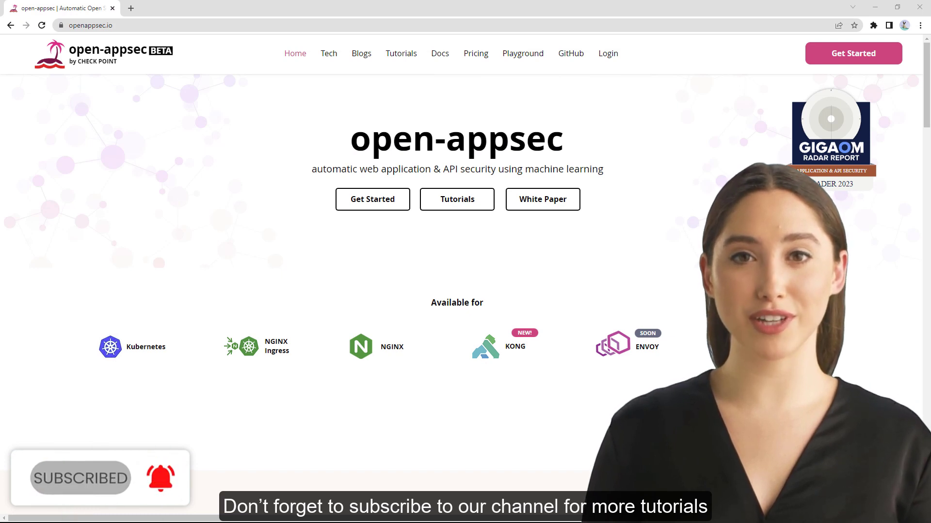